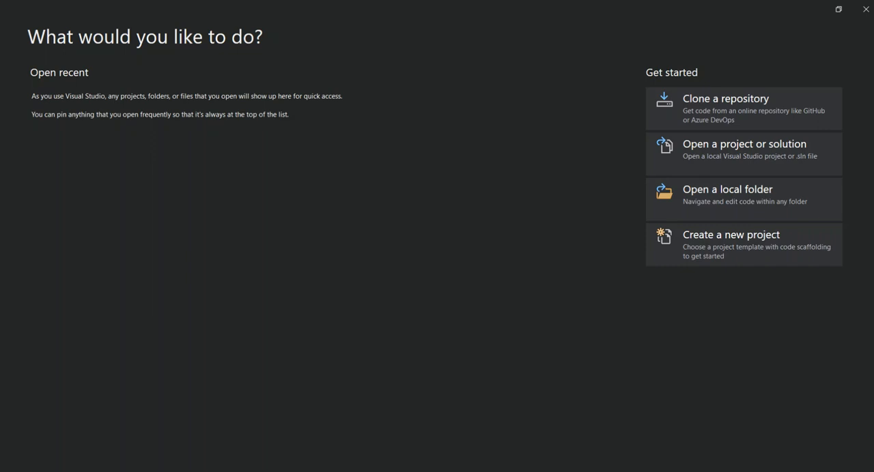
pyautogui.moveTo(478, 346)
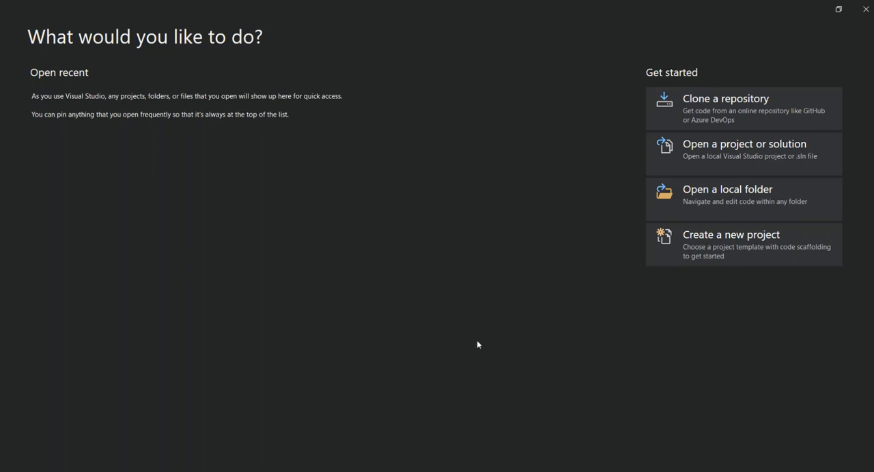
pyautogui.moveTo(377, 147)
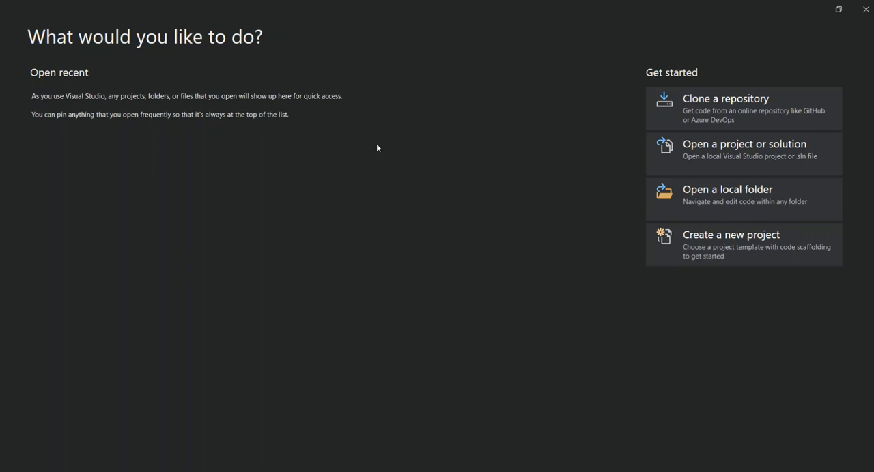
pyautogui.moveTo(741, 251)
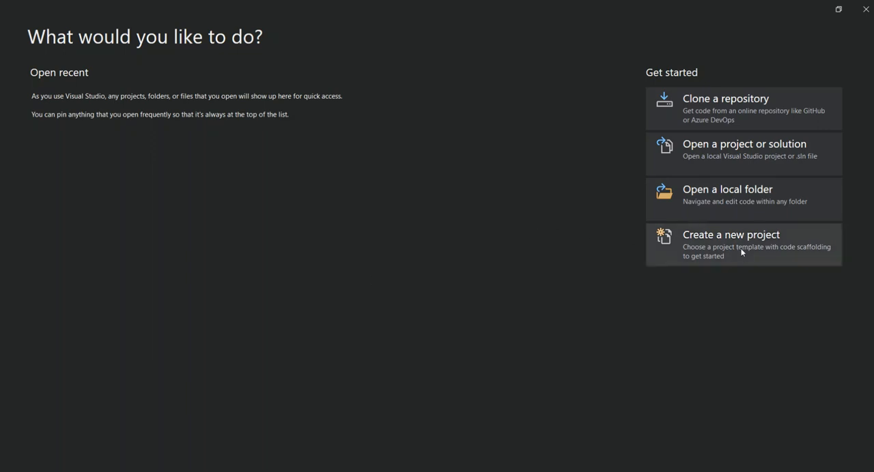
# Start a new project from the Android App (Xamarin) template and continue to configuration.
pyautogui.click(743, 245)
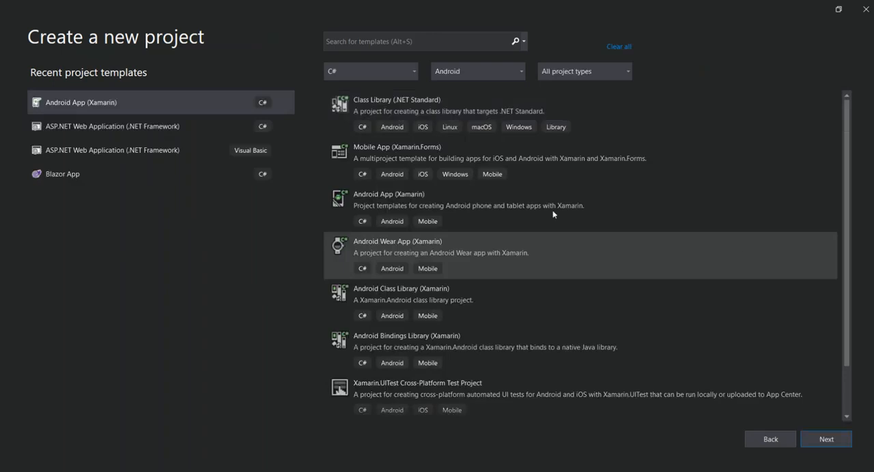
pyautogui.moveTo(190, 65)
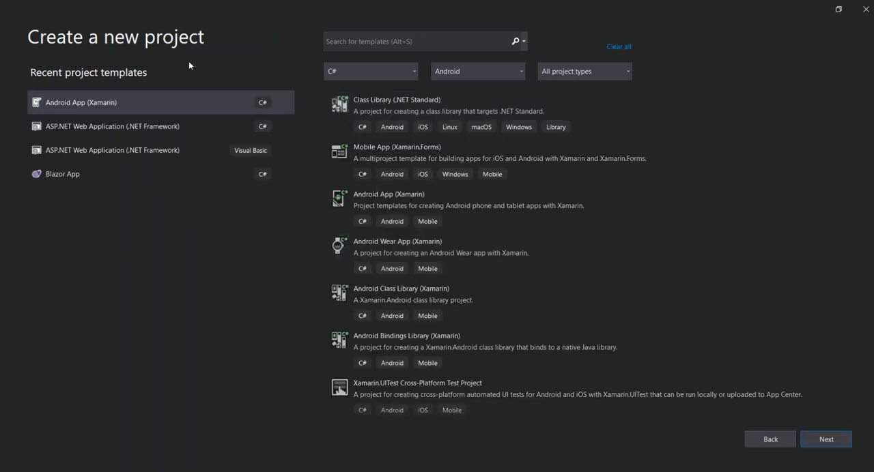
pyautogui.moveTo(376, 60)
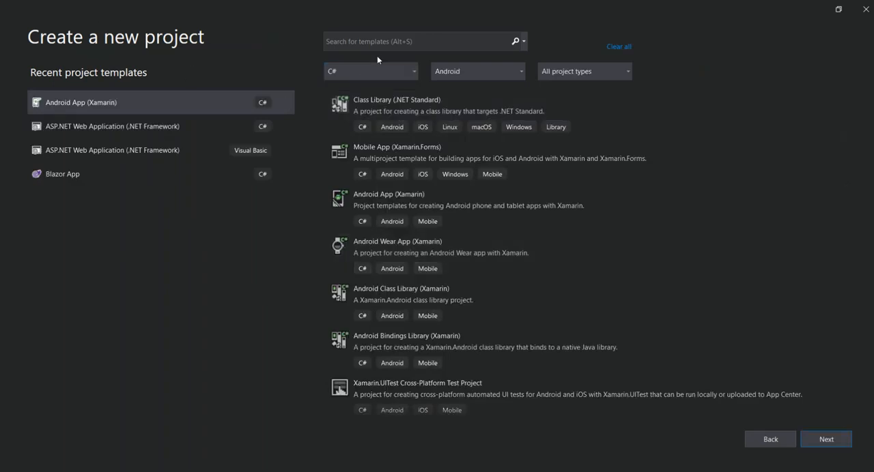
pyautogui.moveTo(329, 90)
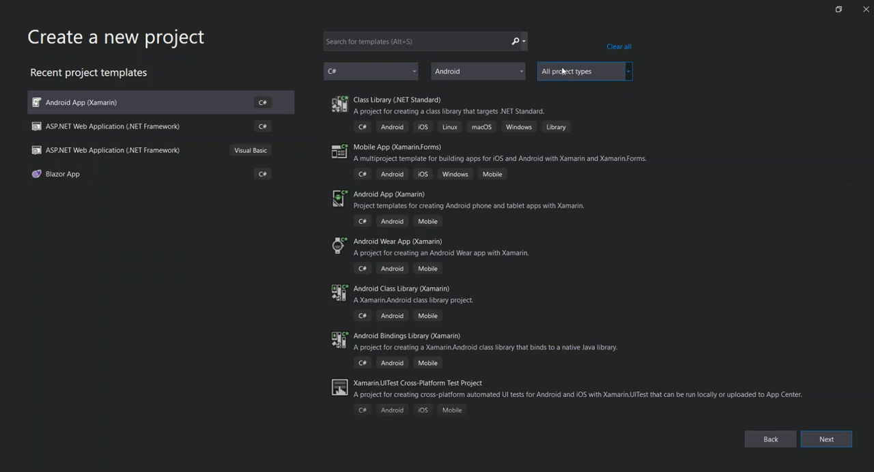
pyautogui.moveTo(578, 81)
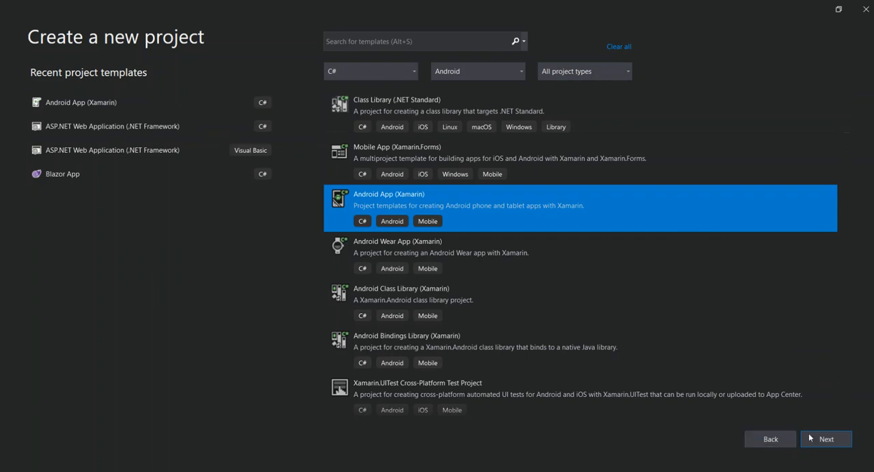
pyautogui.click(826, 440)
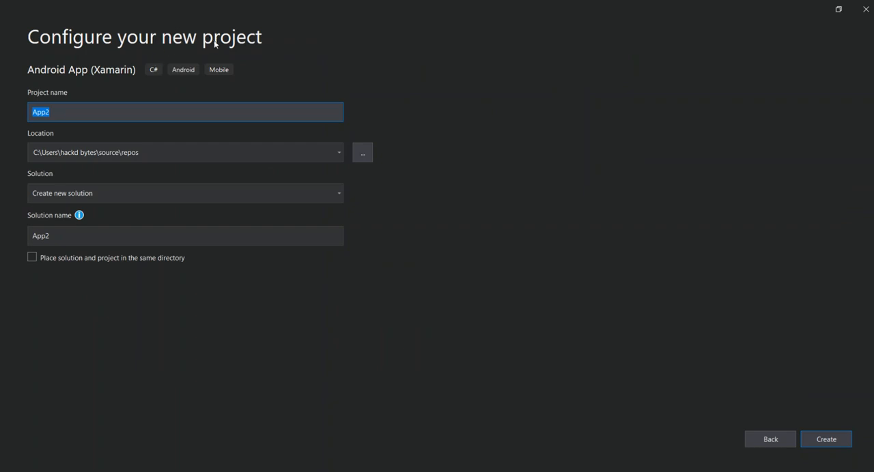
pyautogui.moveTo(34, 105)
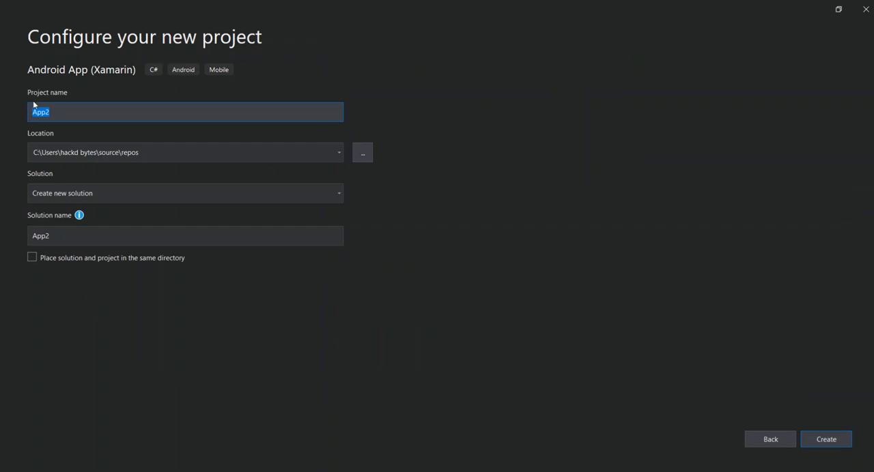
pyautogui.moveTo(55, 98)
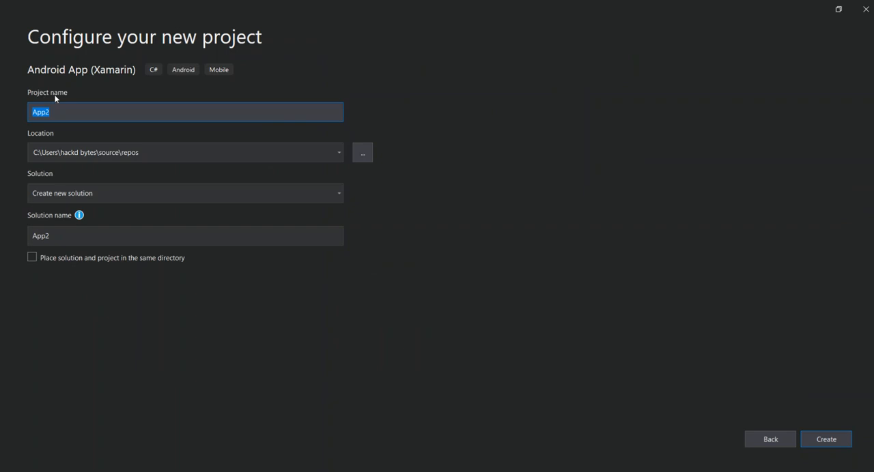
pyautogui.moveTo(43, 137)
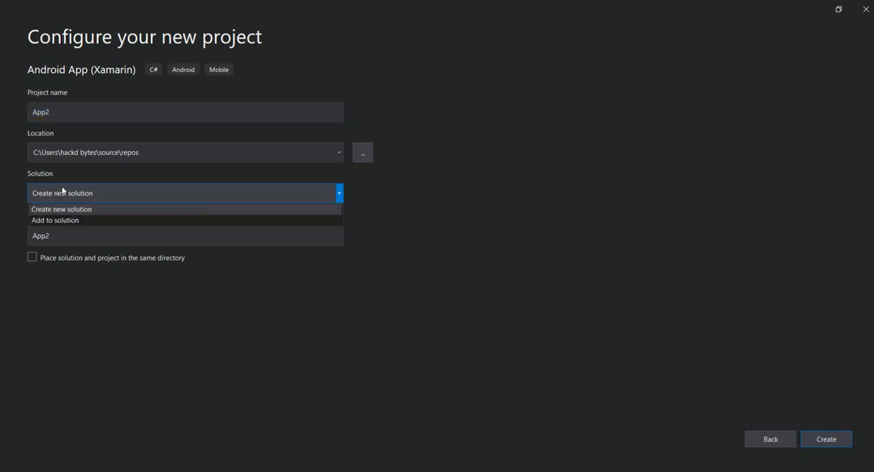
# Keep project name App2 in a new solution and create the project.
pyautogui.click(62, 211)
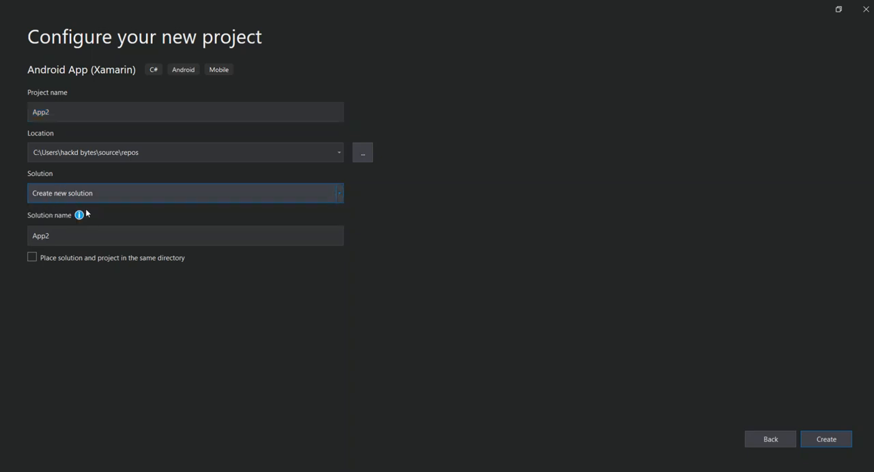
pyautogui.moveTo(33, 224)
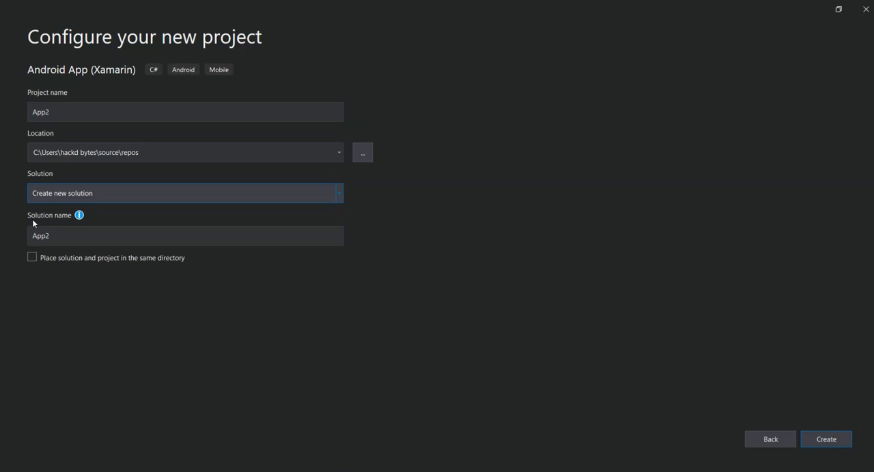
pyautogui.moveTo(35, 223)
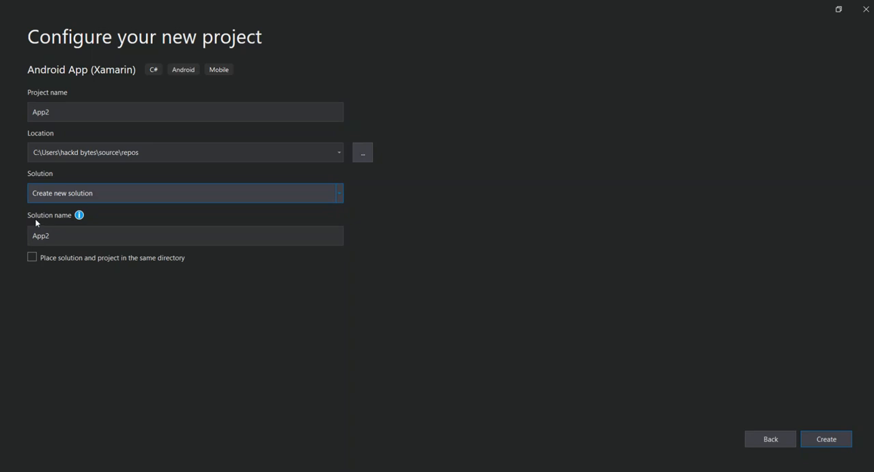
pyautogui.click(185, 235)
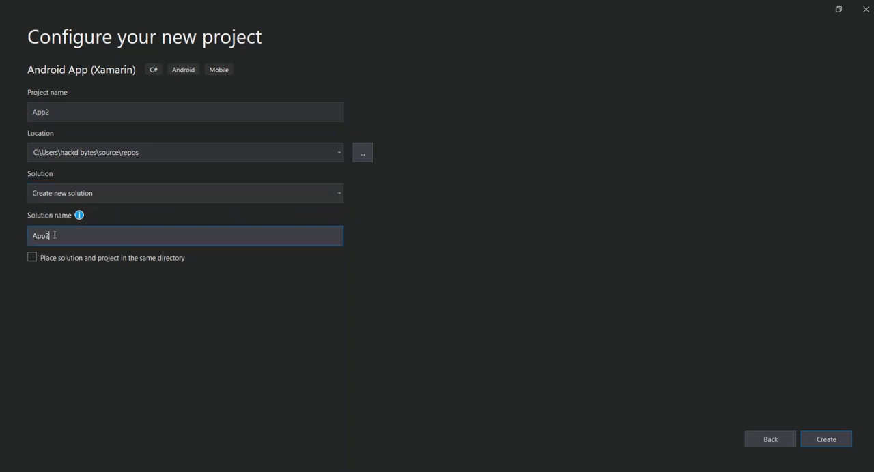
pyautogui.doubleClick(41, 235)
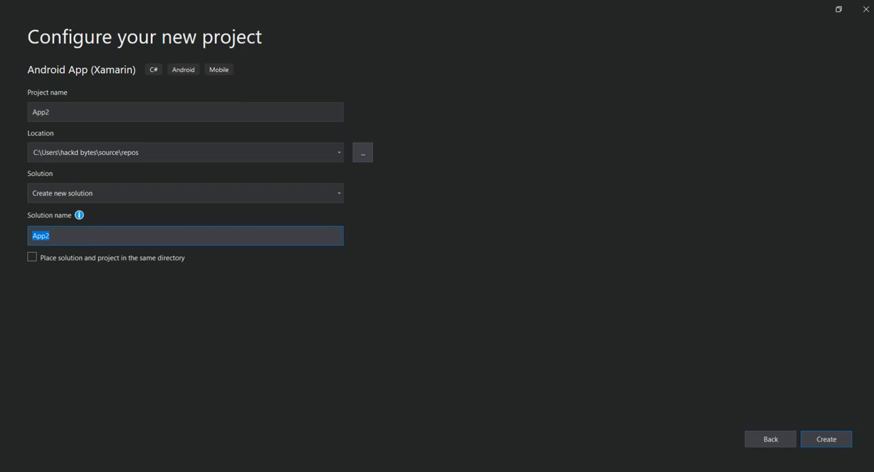
pyautogui.moveTo(751, 395)
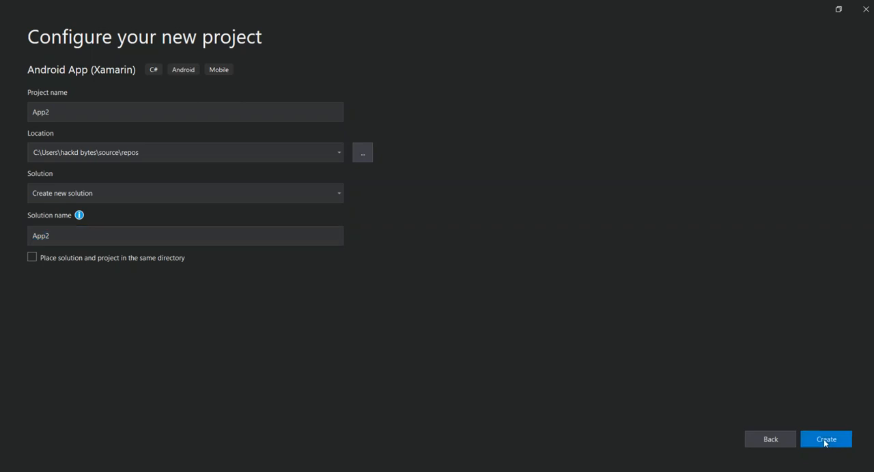
pyautogui.click(826, 440)
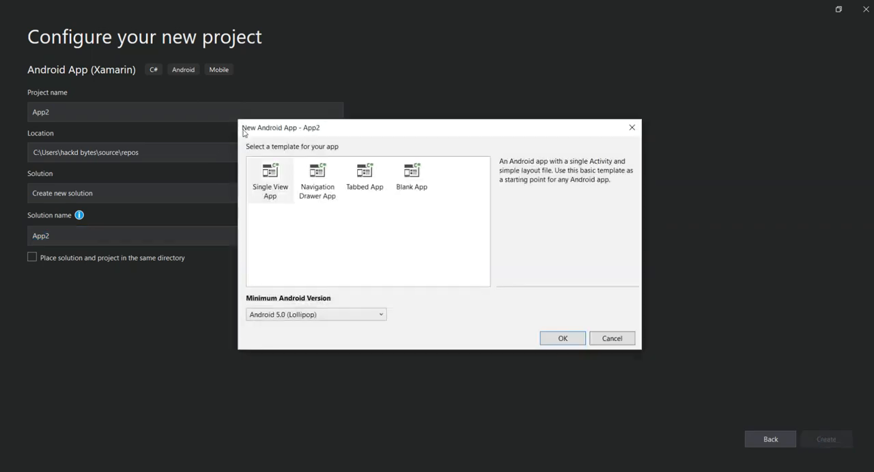
pyautogui.moveTo(328, 142)
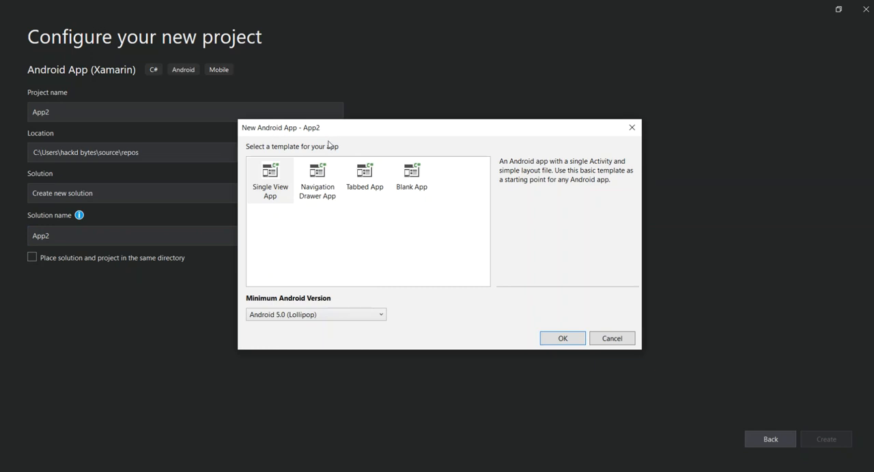
# Choose the Blank App template with minimum Android 5.0 and confirm.
pyautogui.click(411, 180)
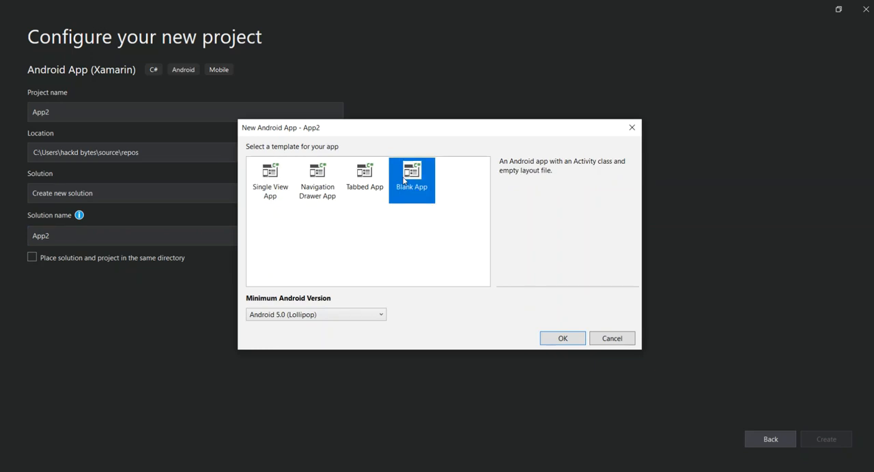
pyautogui.moveTo(410, 216)
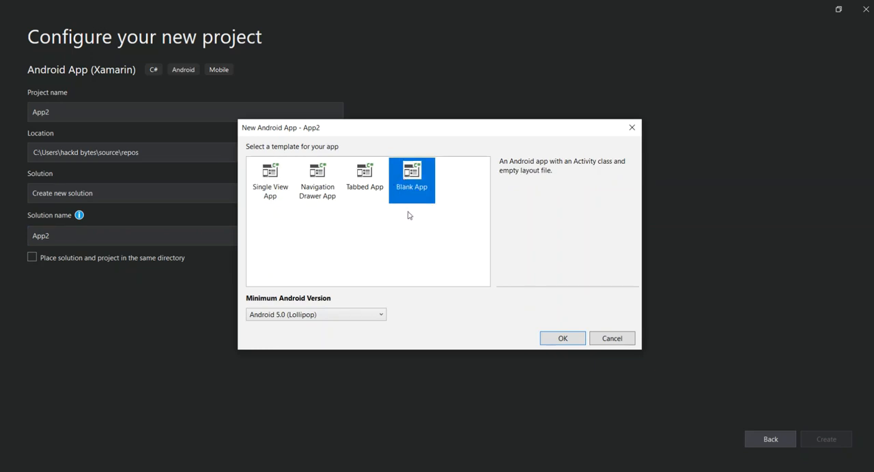
pyautogui.click(563, 338)
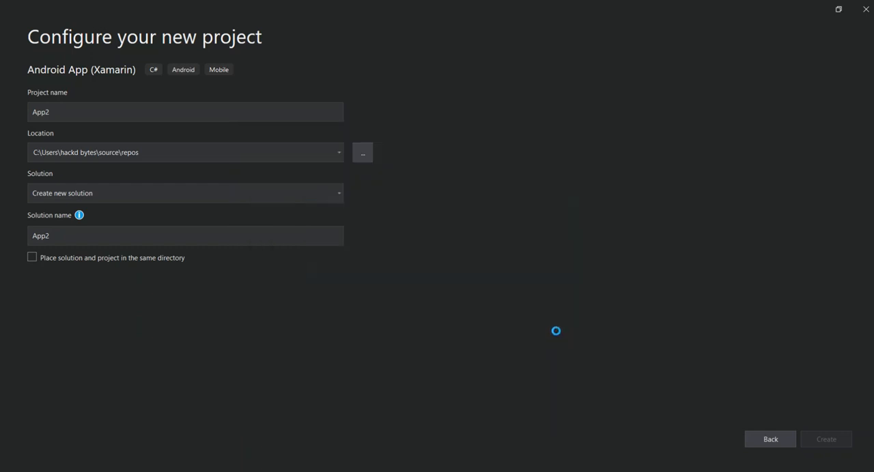
pyautogui.click(825, 440)
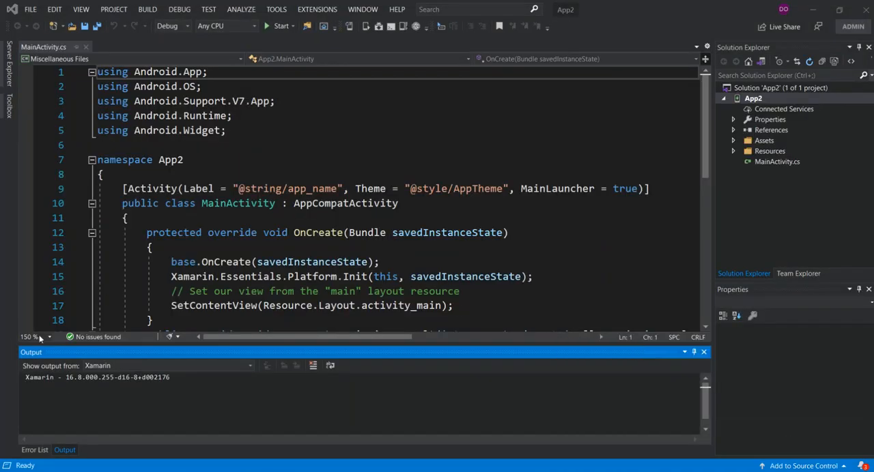
# Show MainActivity.cs at normal zoom and select the app_name label value for replacement.
pyautogui.click(39, 337)
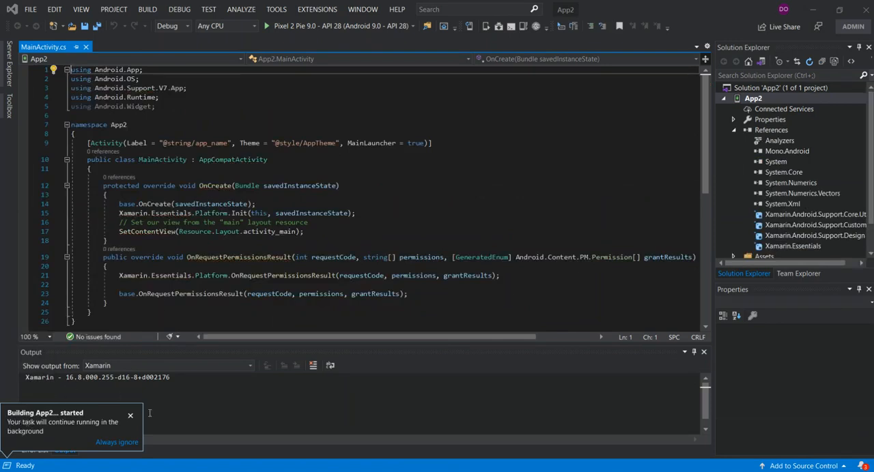
pyautogui.click(131, 415)
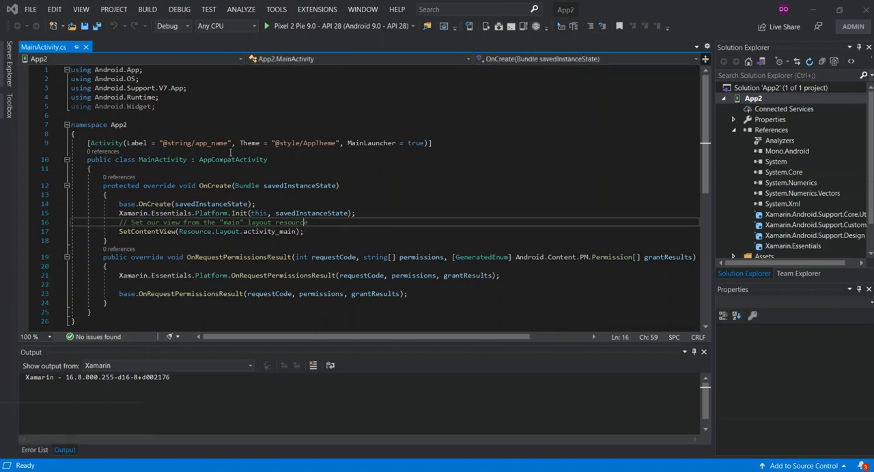
pyautogui.moveTo(148, 159)
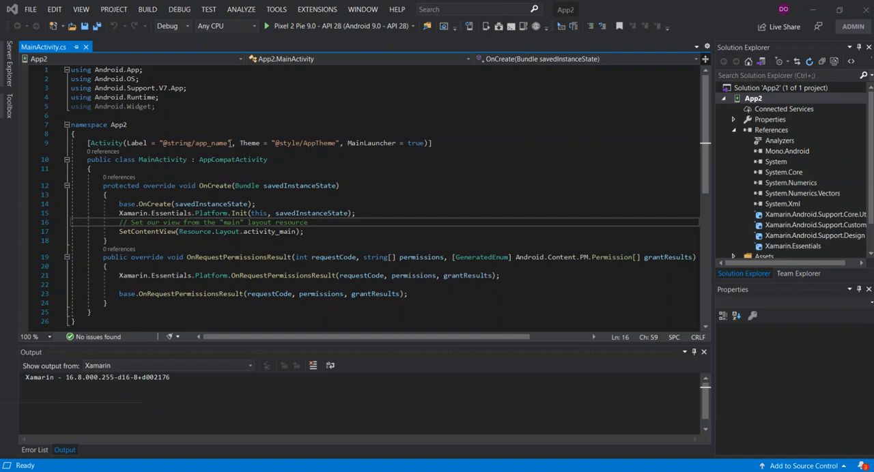
pyautogui.doubleClick(197, 142)
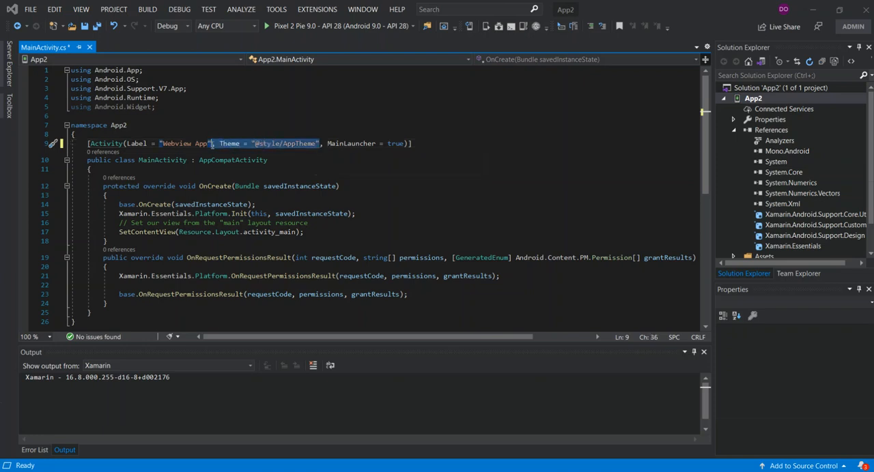
pyautogui.press('Delete')
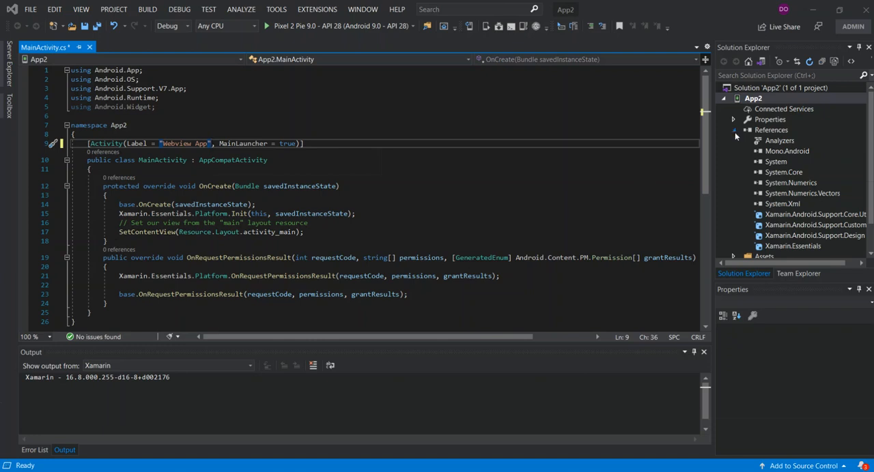
# Open Resources > layout > activity_main.xml in the layout designer.
pyautogui.click(734, 130)
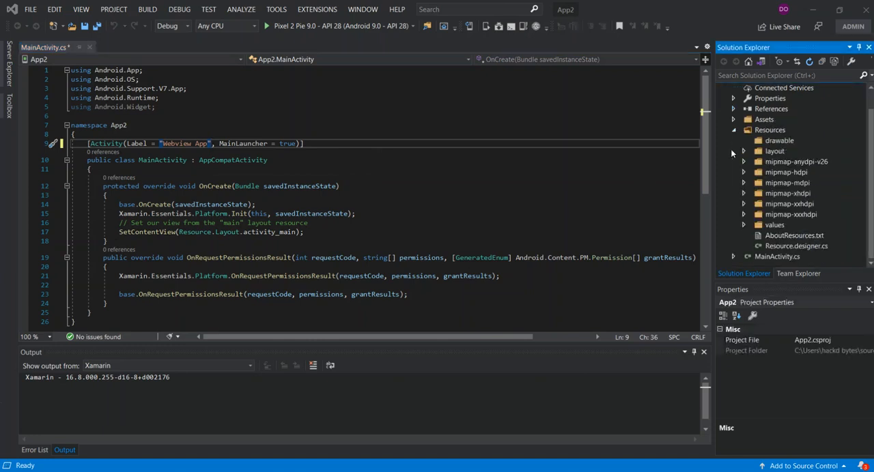
pyautogui.click(743, 152)
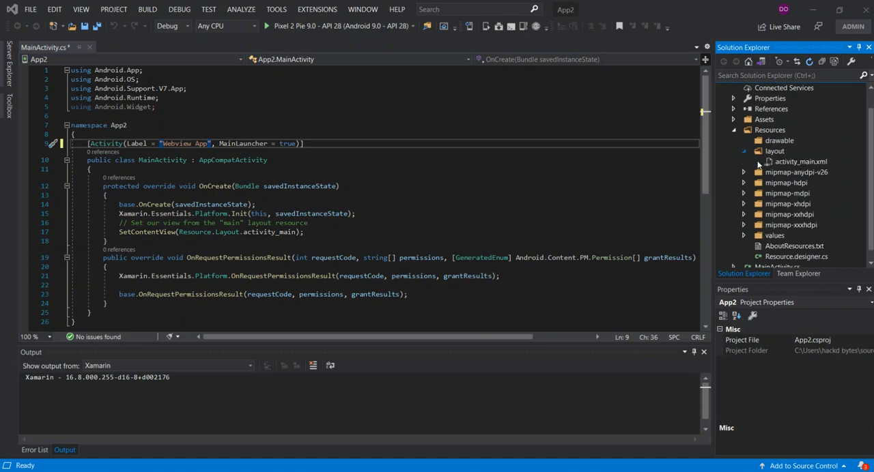
pyautogui.click(800, 161)
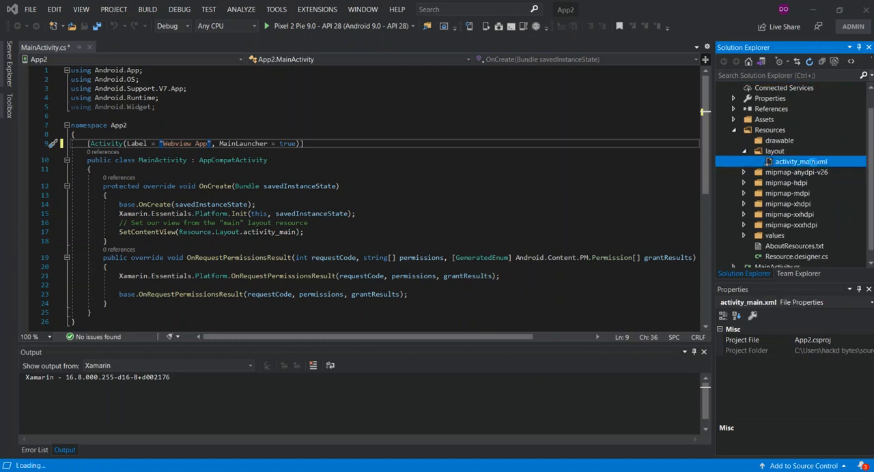
pyautogui.click(335, 233)
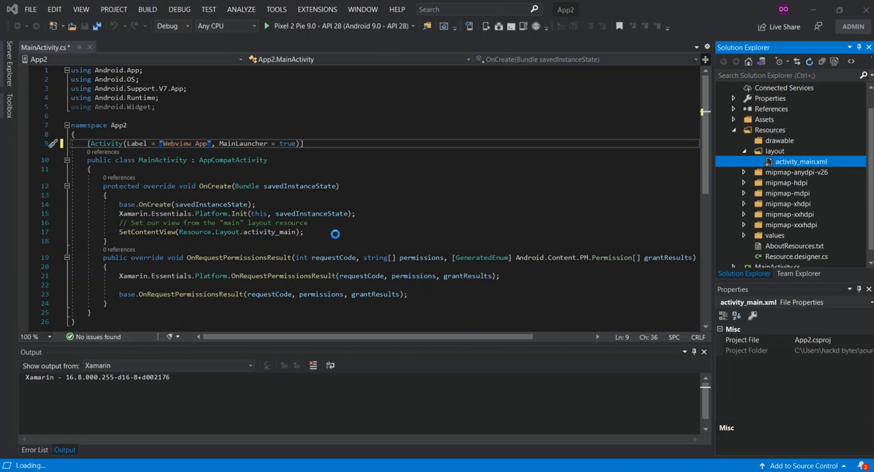
pyautogui.doubleClick(801, 161)
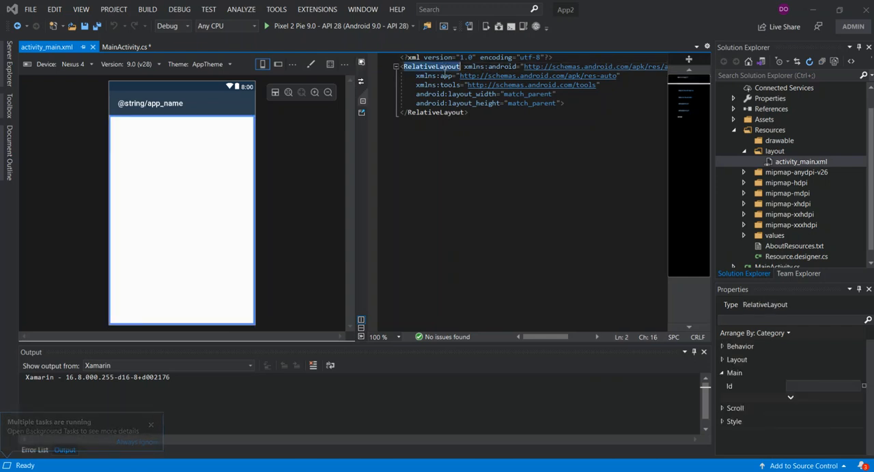
# Replace the RelativeLayout root element with a WebView in the layout XML.
pyautogui.write('WebView')
pyautogui.click(490, 103)
pyautogui.write('/')
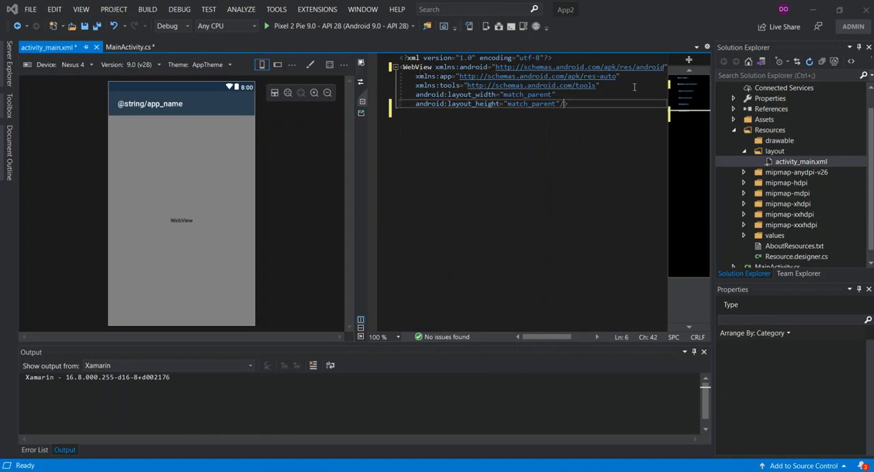
pyautogui.moveTo(603, 89)
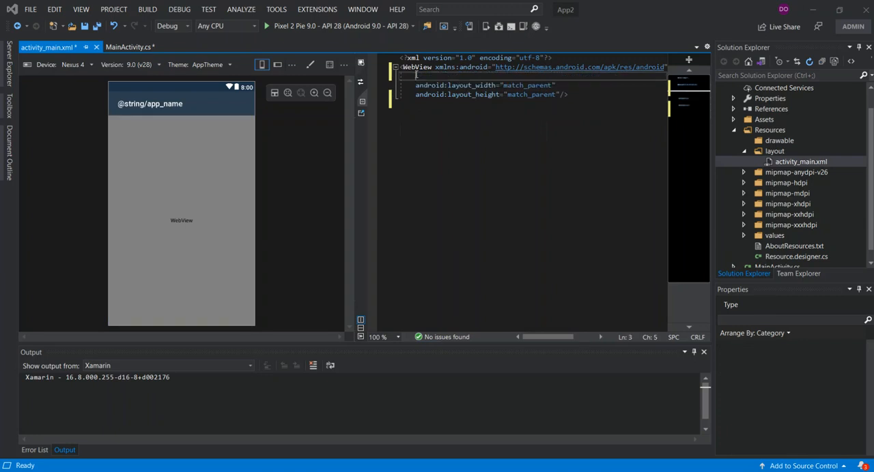
# Add an android:id attribute to the WebView element using IntelliSense.
pyautogui.write('android')
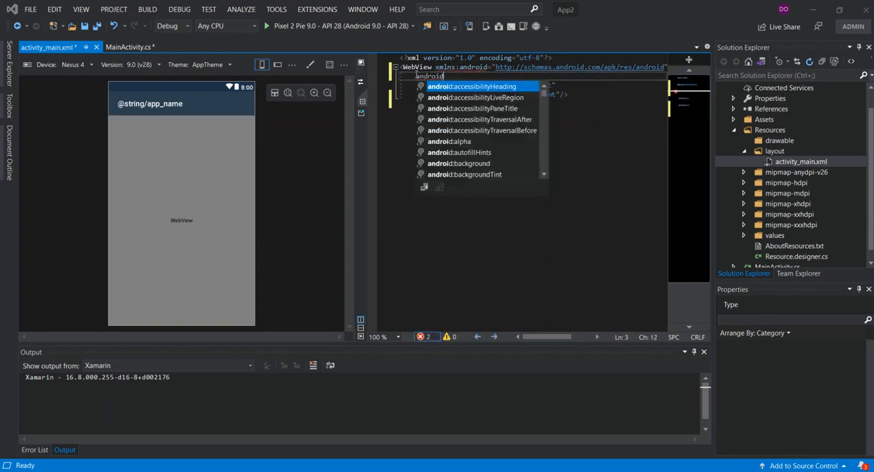
pyautogui.write(':')
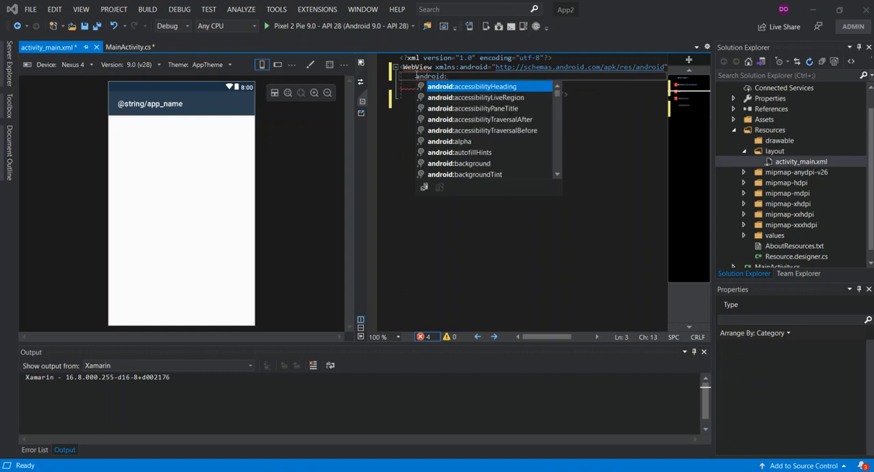
pyautogui.write('@')
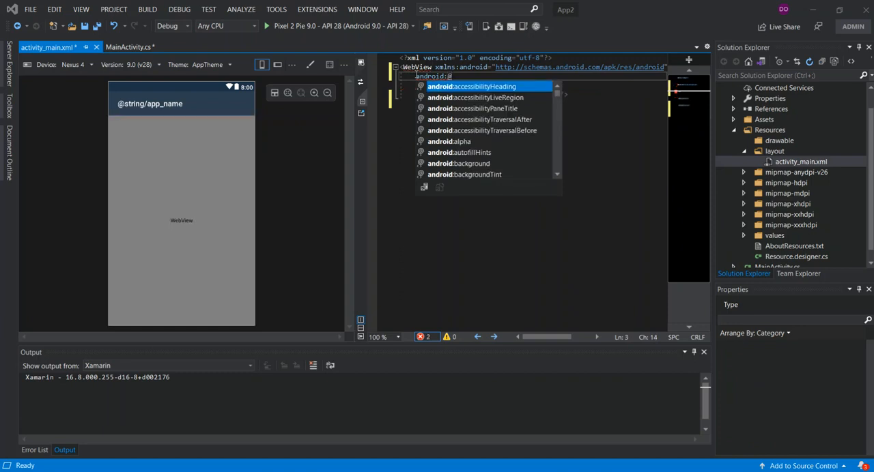
pyautogui.write('id')
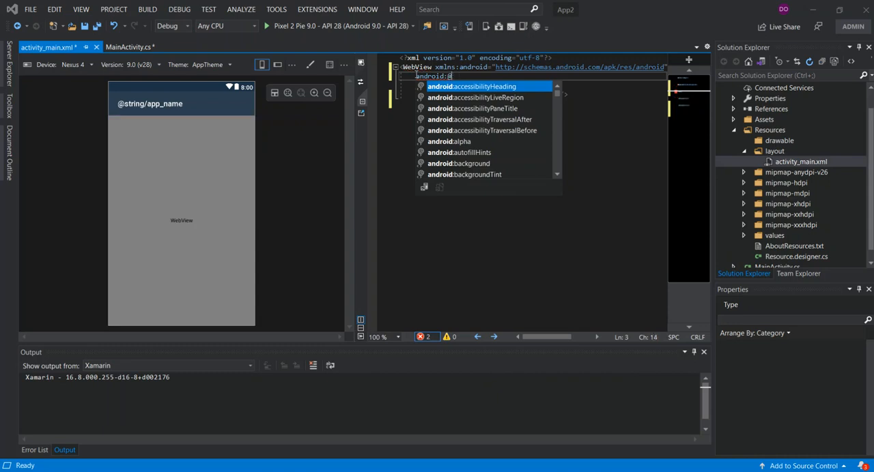
pyautogui.write('i')
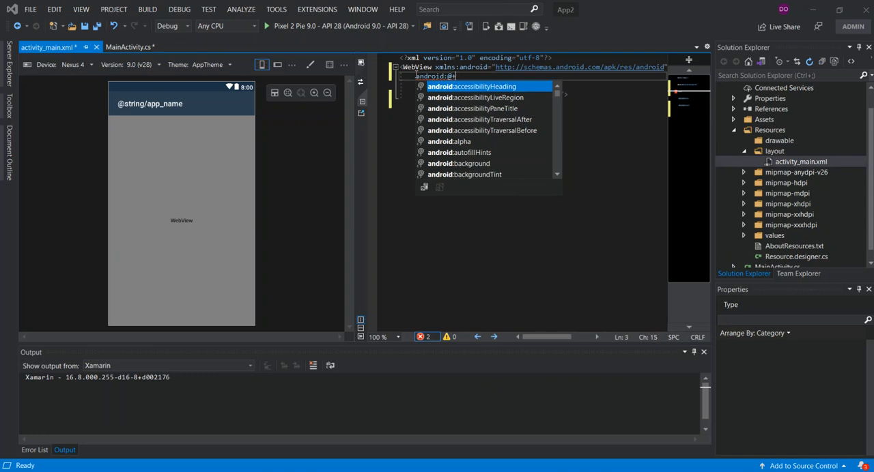
pyautogui.write('id')
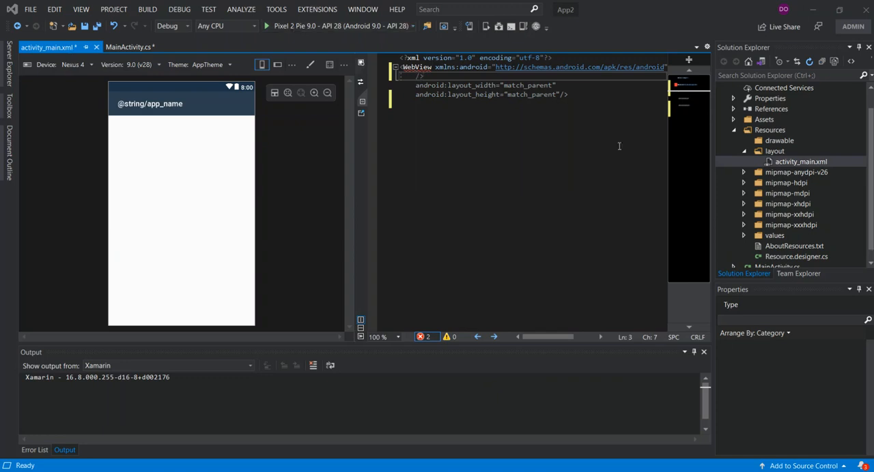
pyautogui.moveTo(618, 146)
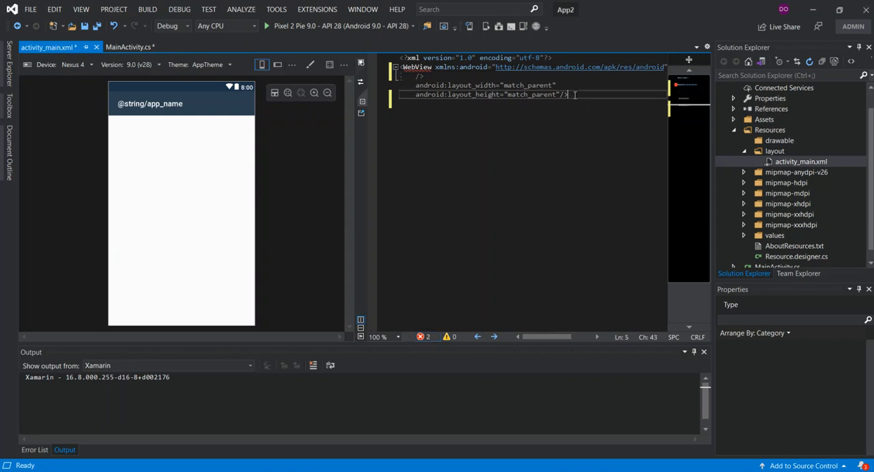
pyautogui.press('ctrl+a')
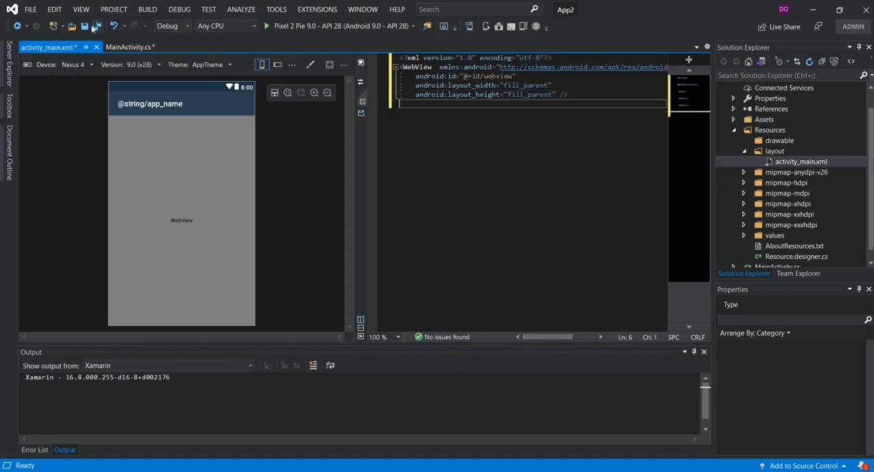
# Save activity_main.xml and return to MainActivity.cs.
pyautogui.click(85, 26)
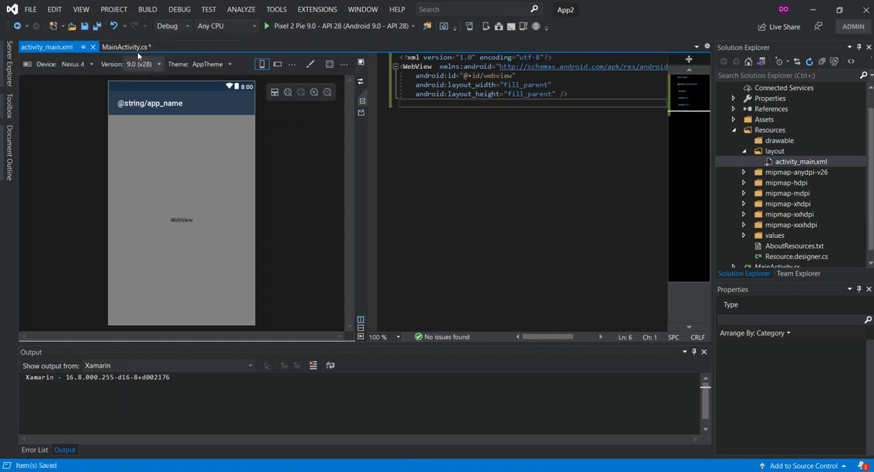
pyautogui.click(126, 46)
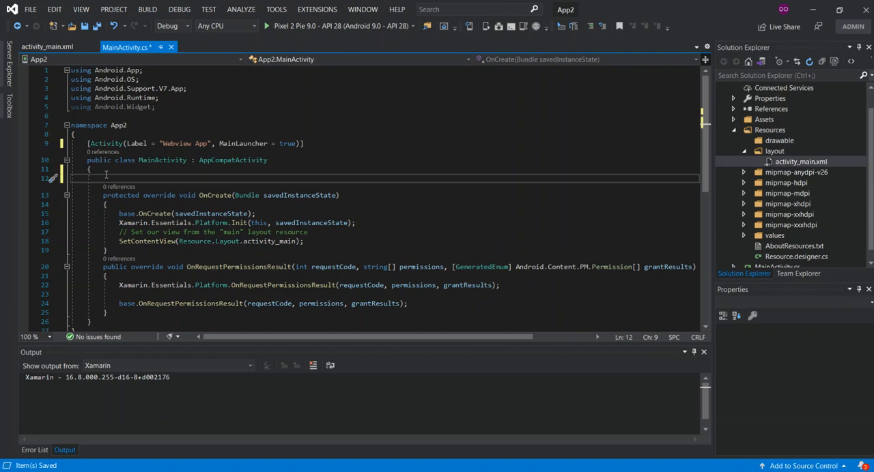
# Declare a 'WebView webView;' field and add the 'using Android.Webkit;' directive.
pyautogui.write('web')
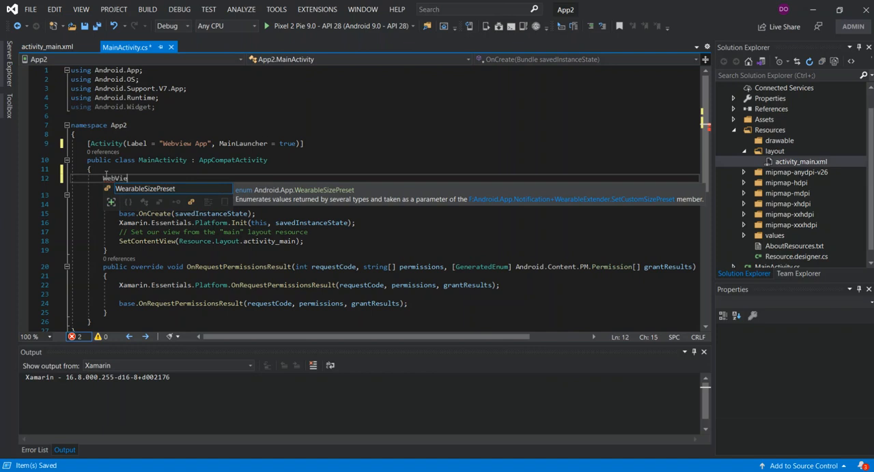
pyautogui.write('w w')
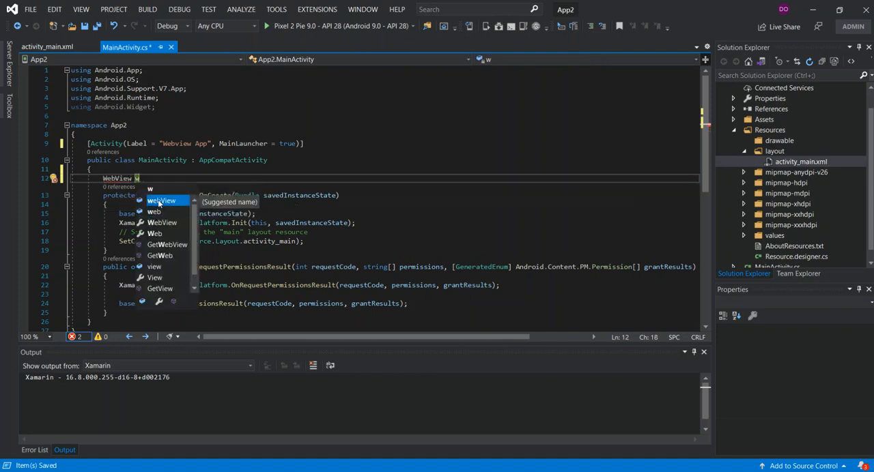
pyautogui.write("ebView'")
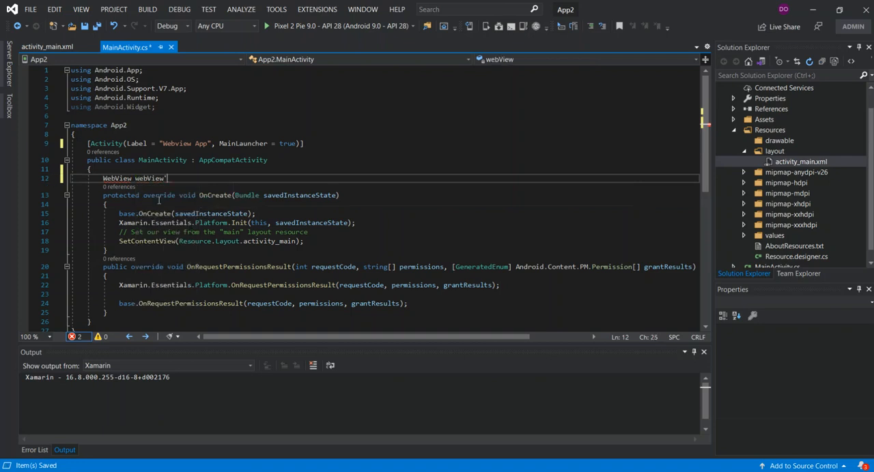
pyautogui.write(';')
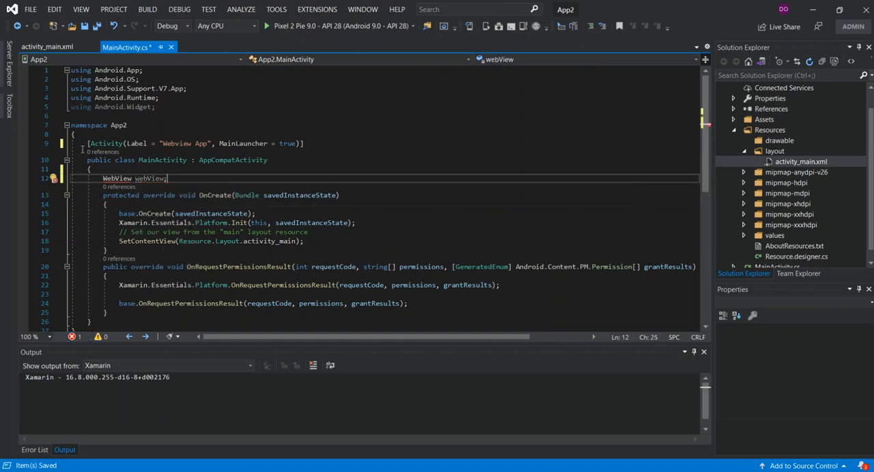
pyautogui.moveTo(54, 177)
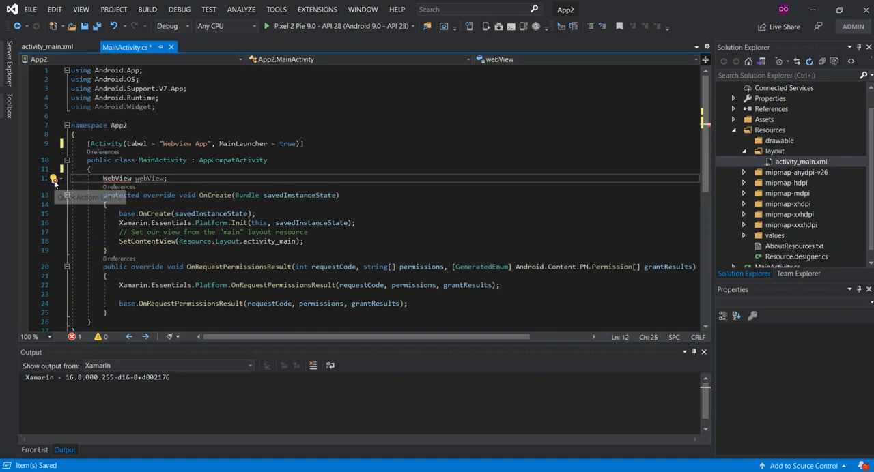
pyautogui.click(55, 178)
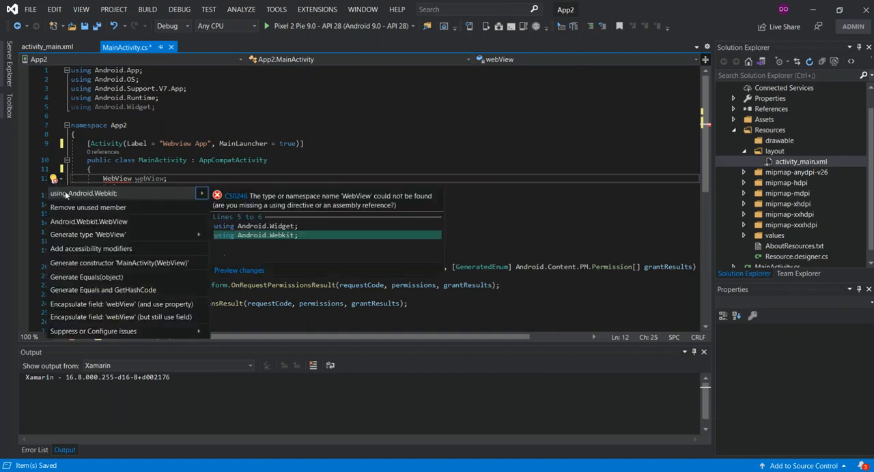
pyautogui.click(88, 193)
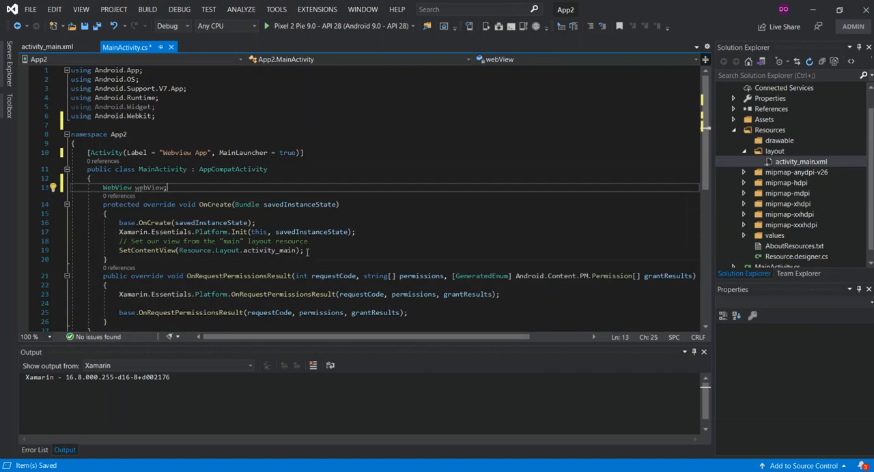
pyautogui.moveTo(306, 254)
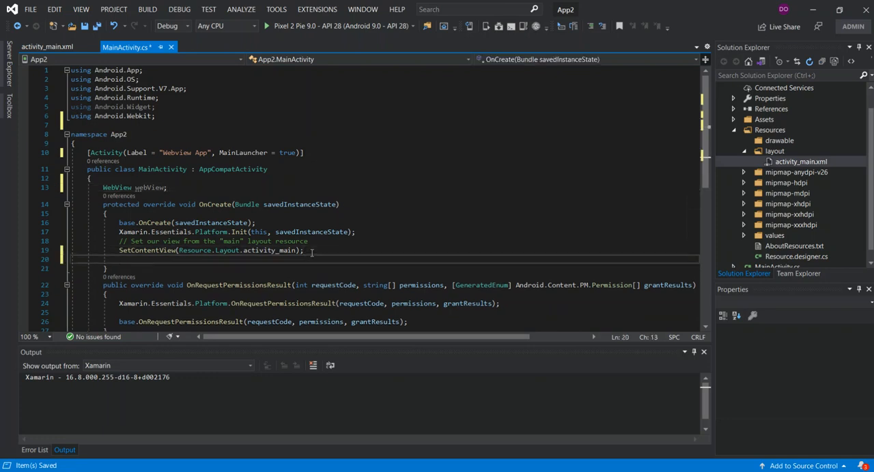
# Begin assigning the webView field with 'webView ='.
pyautogui.write('webView')
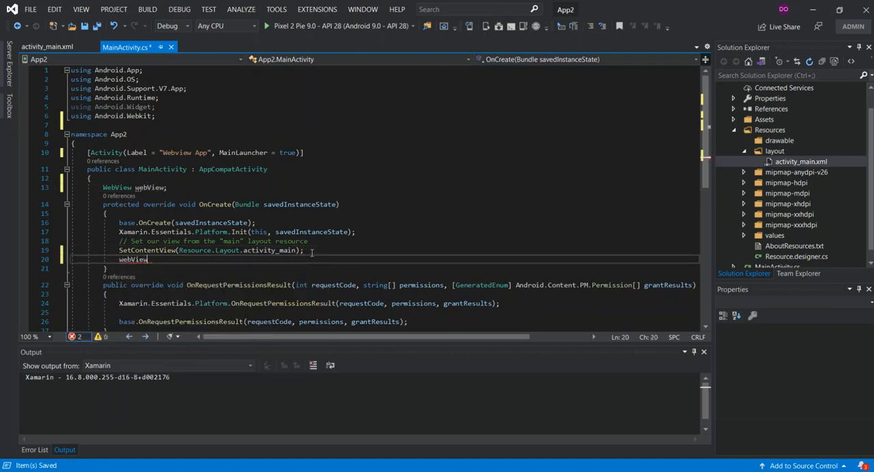
pyautogui.write('=')
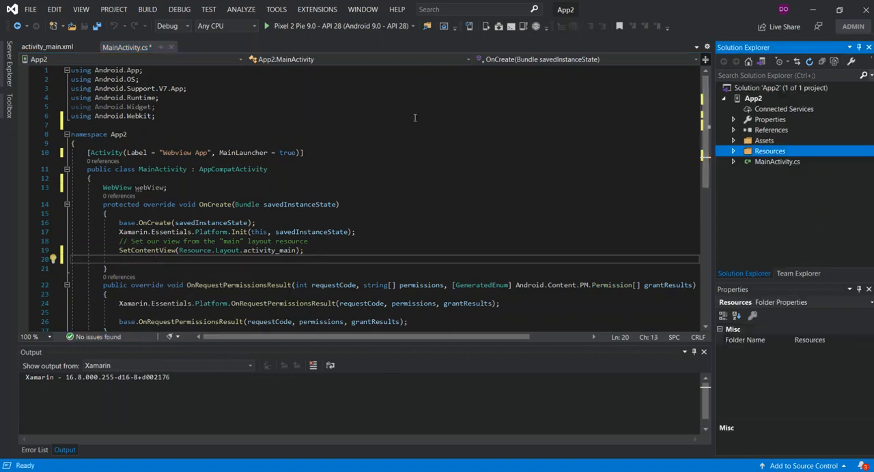
# Build the App2 project from its context menu, then start the 'webView =' line in OnCreate.
pyautogui.click(47, 46)
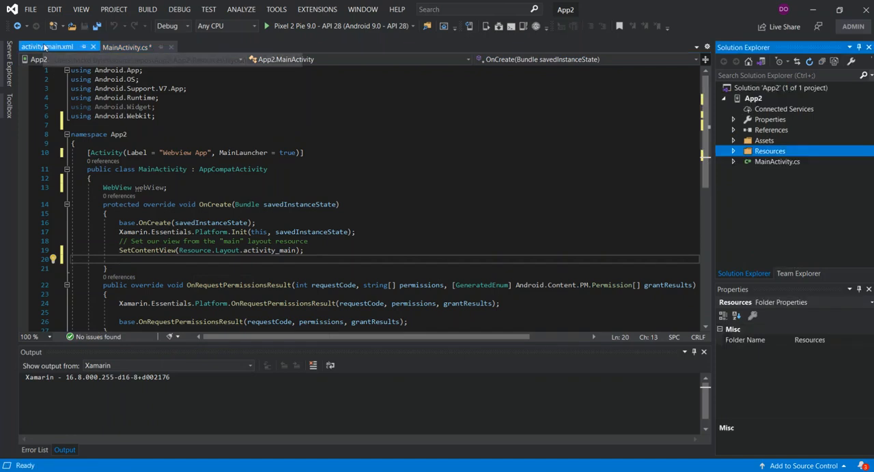
pyautogui.click(753, 98)
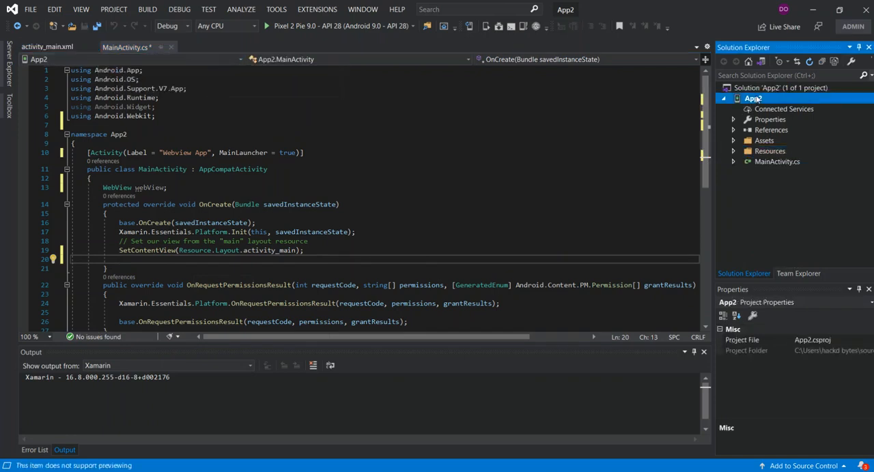
pyautogui.rightClick(753, 99)
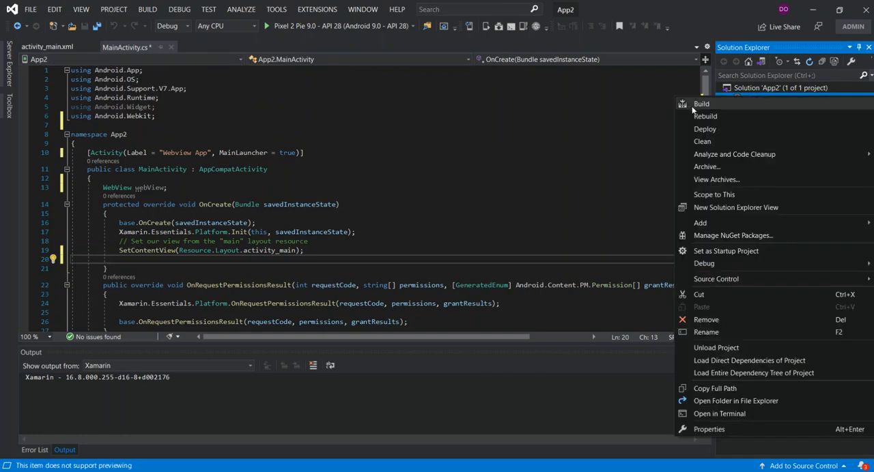
pyautogui.click(702, 104)
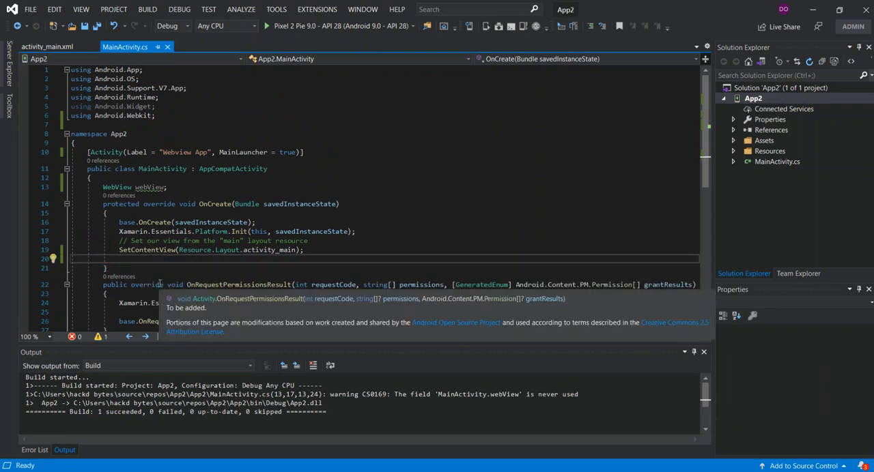
pyautogui.write('ws')
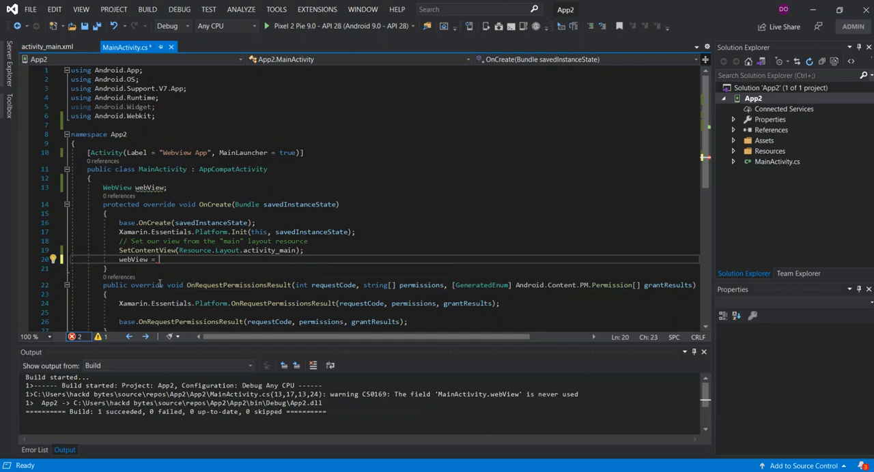
# Complete webView = FindViewById<WebView>(Resource.Id.webview); via IntelliSense and begin the next webView statement.
pyautogui.write('FindViewById<>')
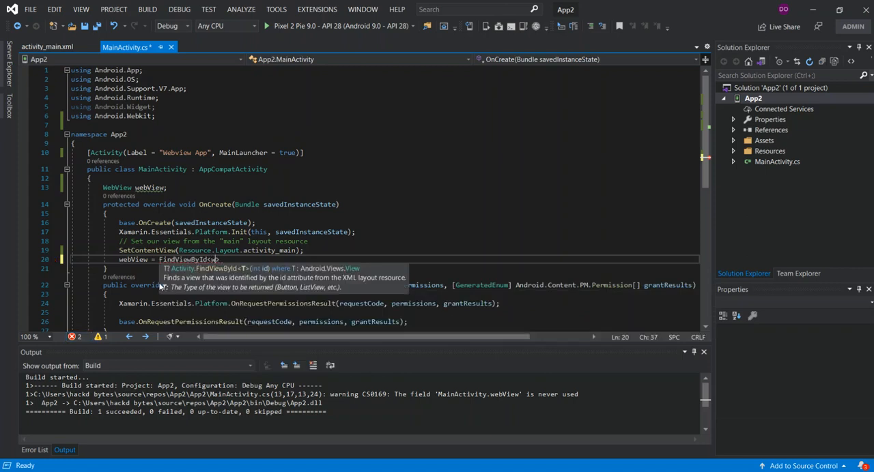
pyautogui.write('web')
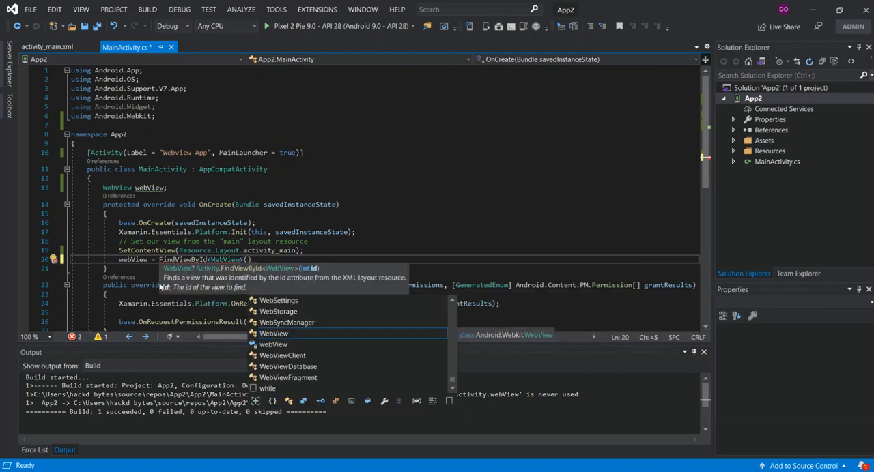
pyautogui.write('re')
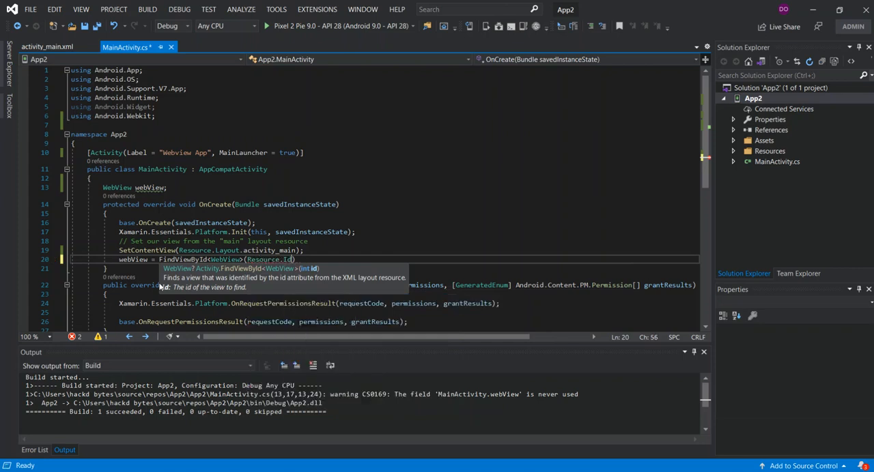
pyautogui.write('webview')
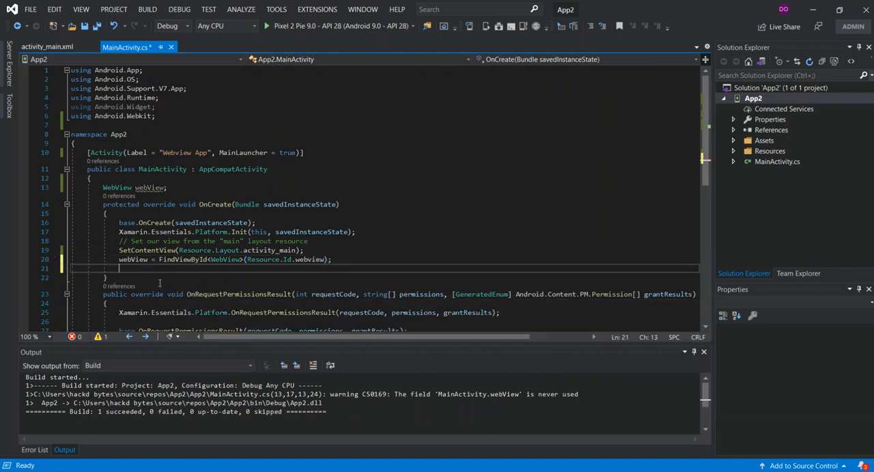
pyautogui.write('web')
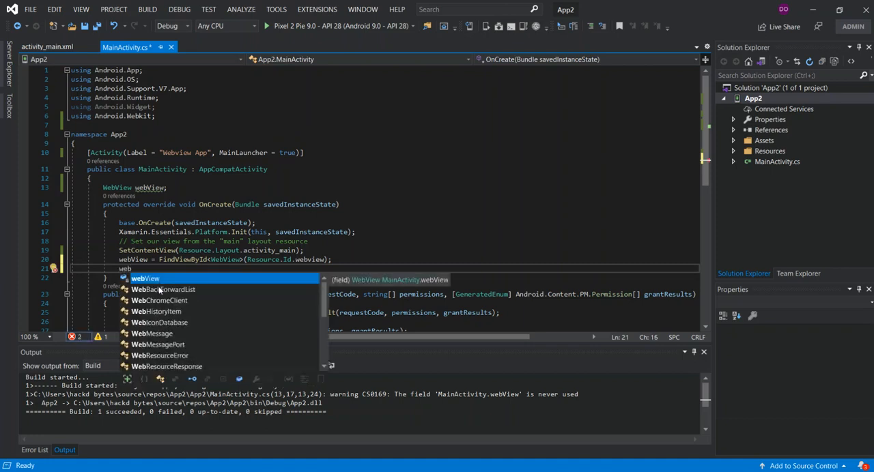
# Add webView.Settings.JavaScriptEnabled = true; below the FindViewById line.
pyautogui.write('.se')
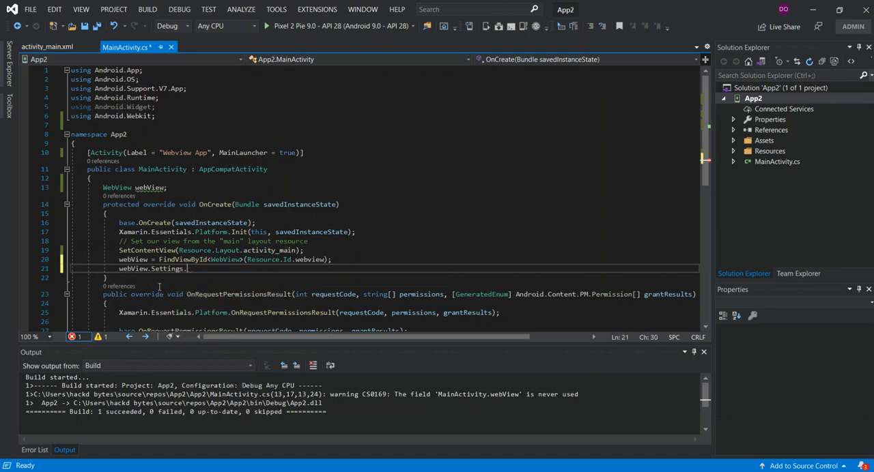
pyautogui.write('ja')
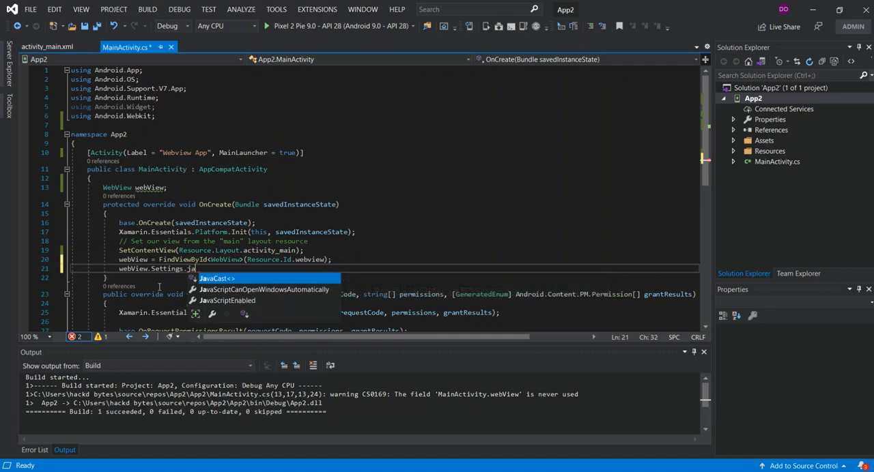
pyautogui.write('vaScriptEnabled =')
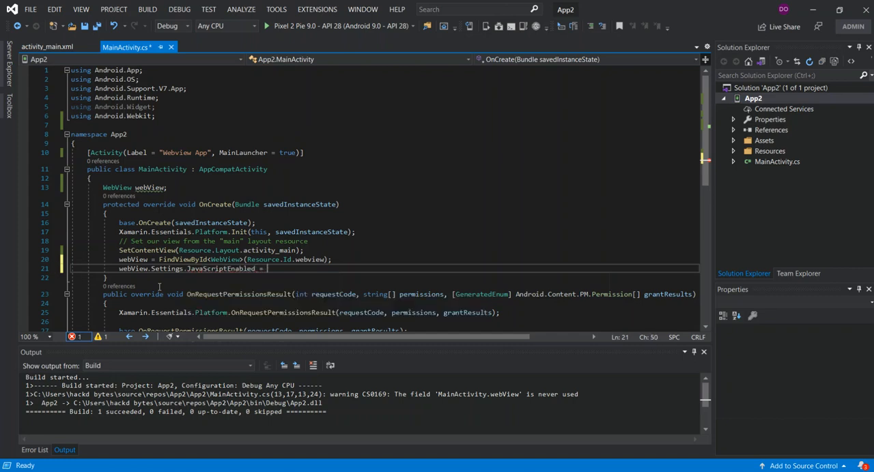
pyautogui.write('true;')
pyautogui.write('webView.')
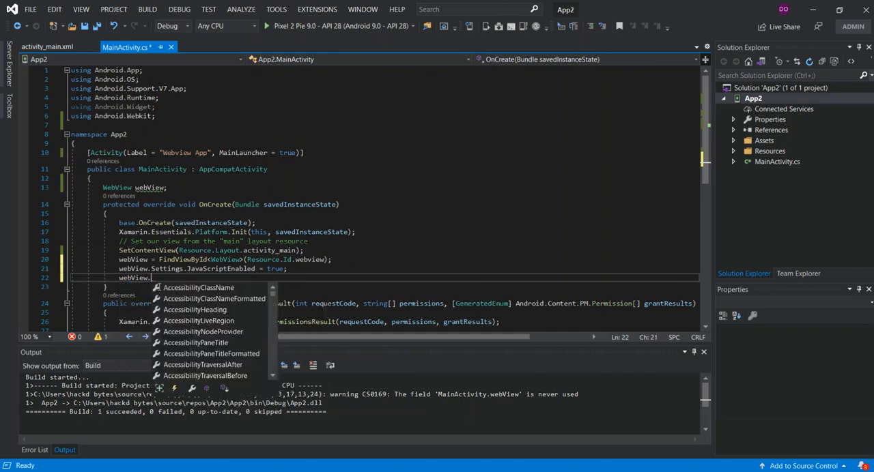
pyautogui.write('lo')
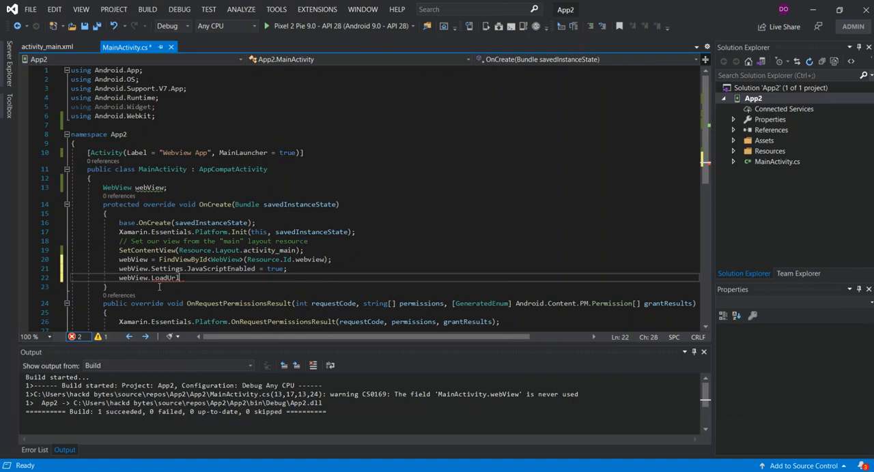
pyautogui.write('();')
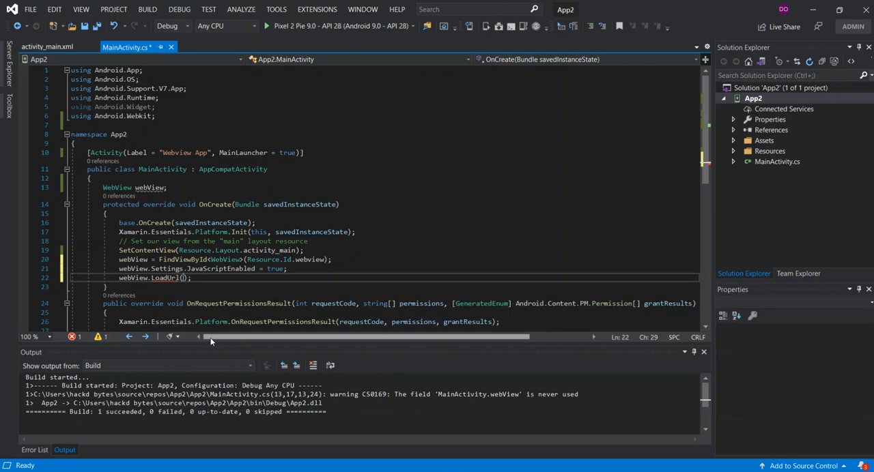
pyautogui.write('""')
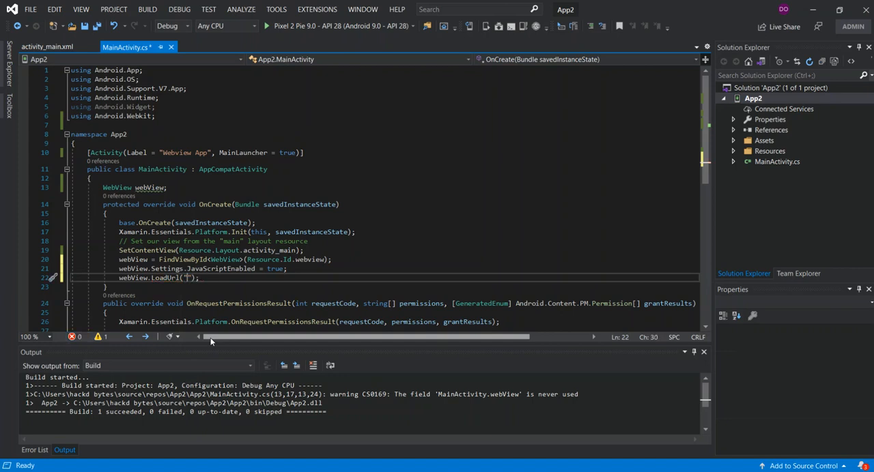
pyautogui.write('https')
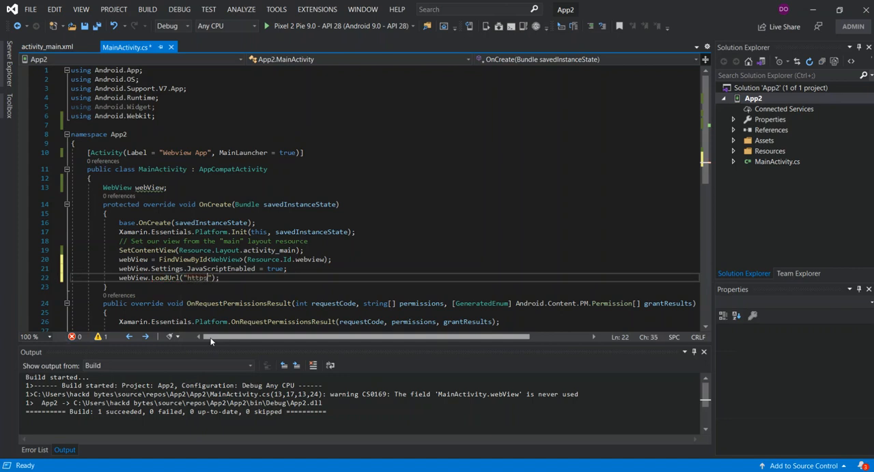
pyautogui.write('://')
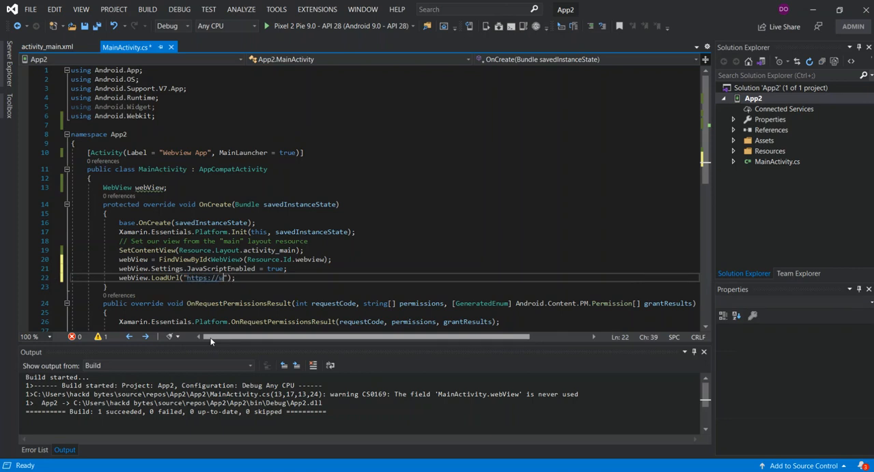
pyautogui.write('ww.')
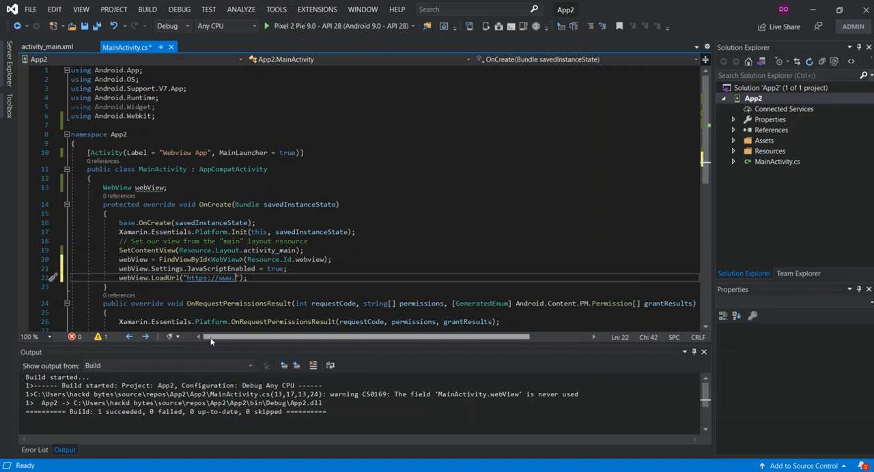
pyautogui.write('bt.')
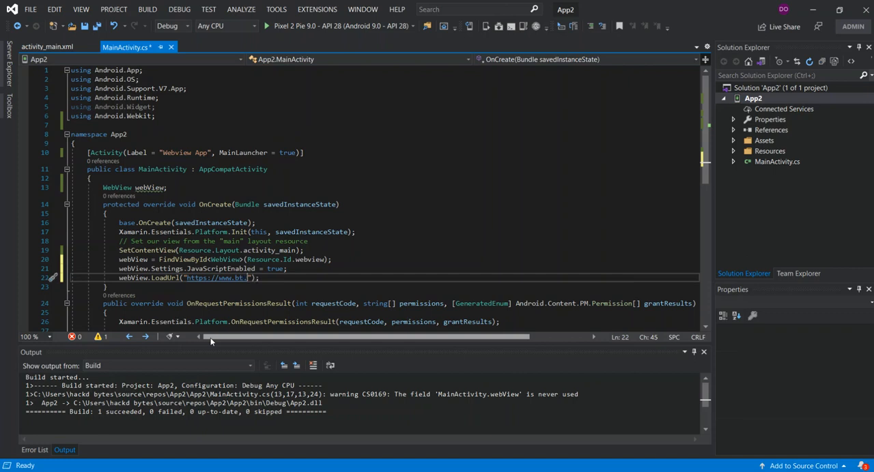
pyautogui.write('com/')
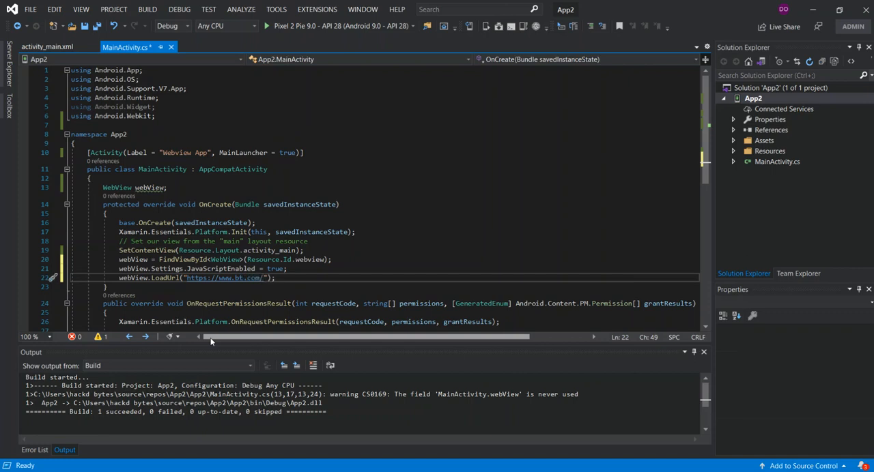
pyautogui.write('sport')
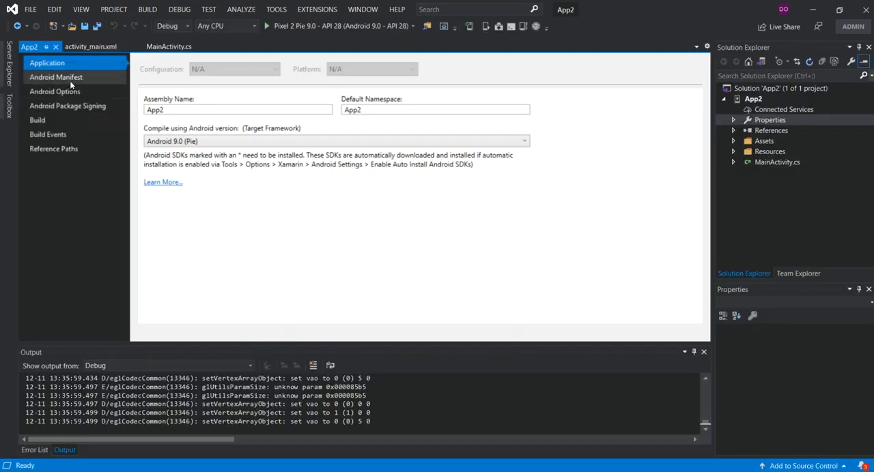
# Tick the INTERNET permission under Required permissions in the Android Manifest and save.
pyautogui.click(56, 76)
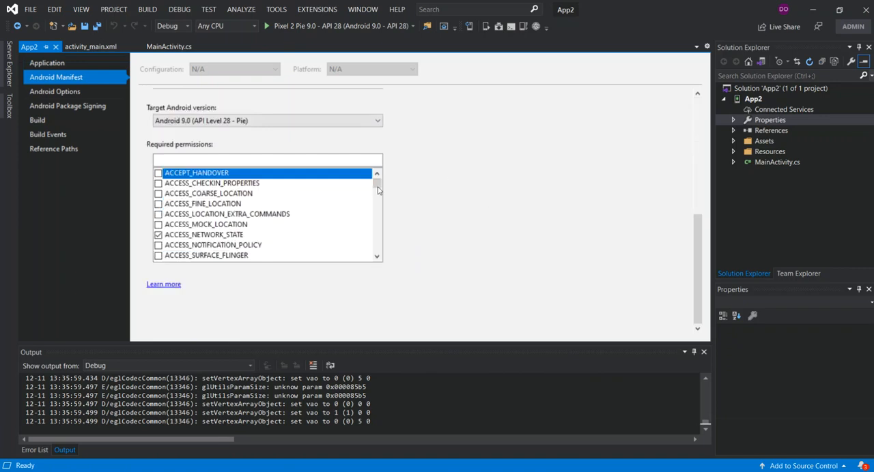
pyautogui.scroll(-3)
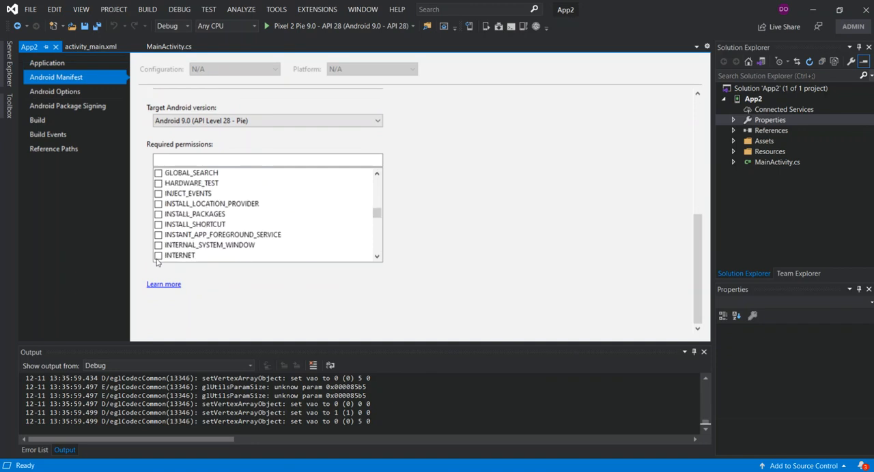
pyautogui.click(159, 255)
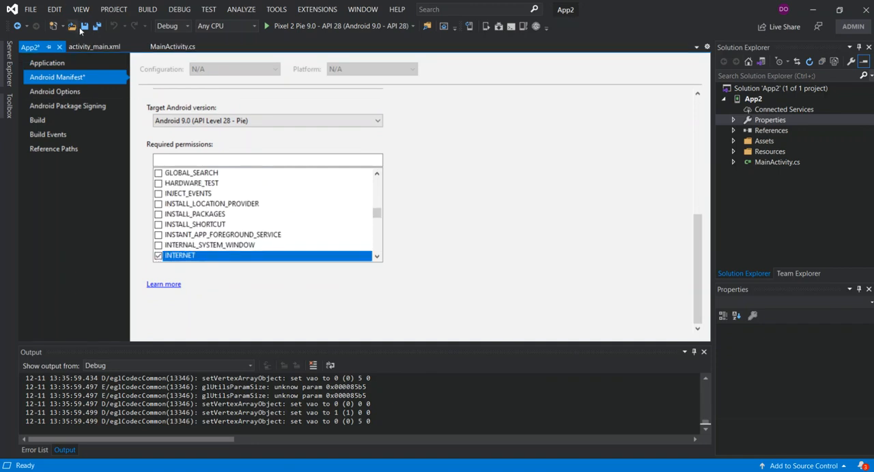
pyautogui.click(266, 26)
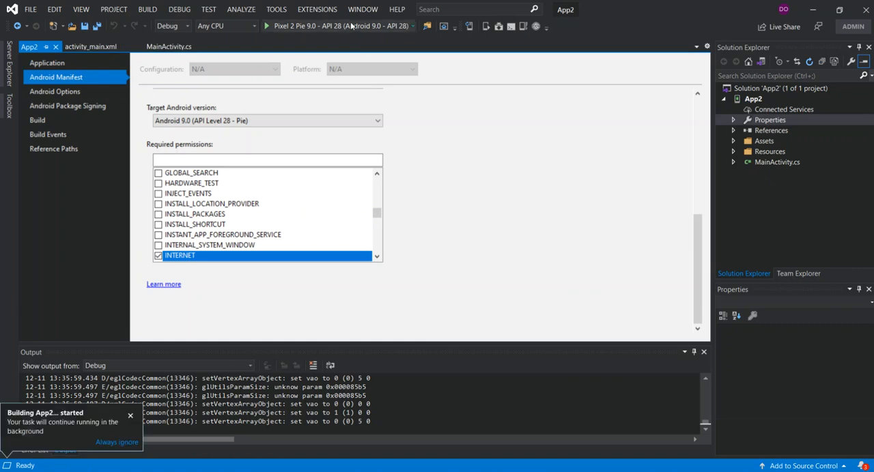
# Start debugging on the Pixel 2 Pie emulator and scroll the loaded BT Sport Monthly Pass page.
pyautogui.click(266, 26)
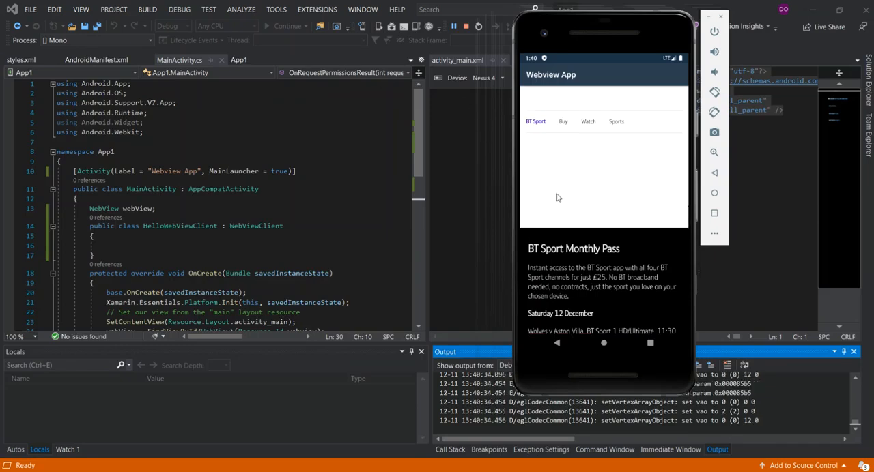
pyautogui.moveTo(536, 87)
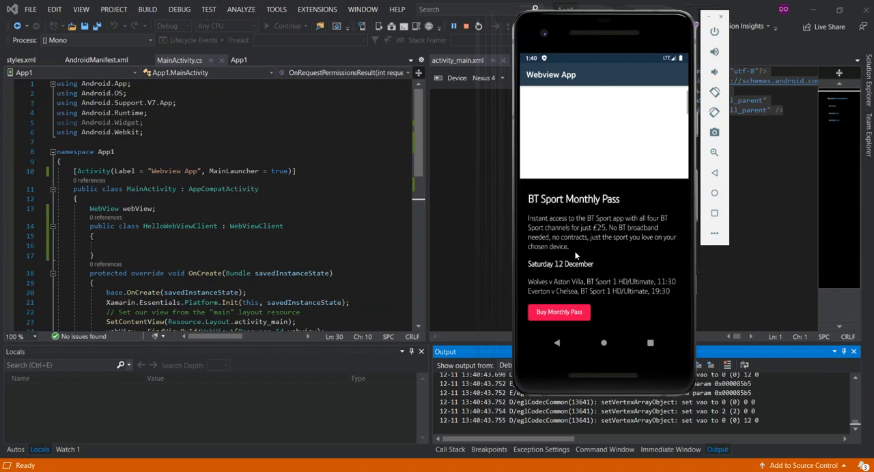
pyautogui.scroll(-3)
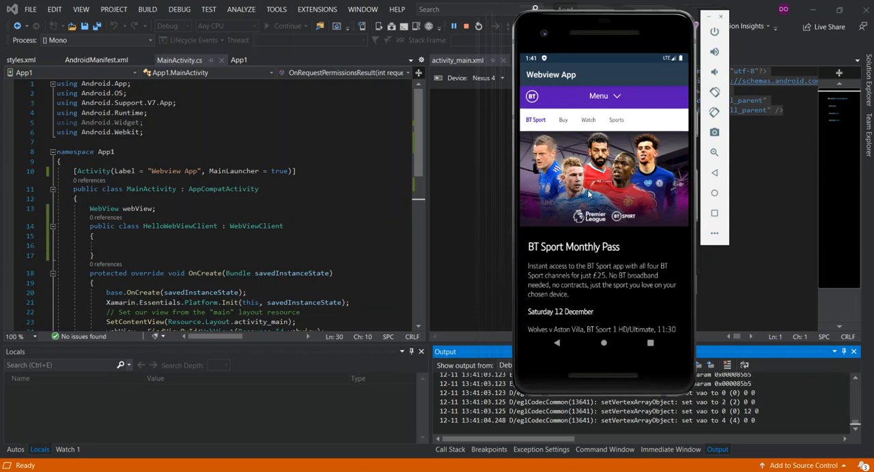
pyautogui.moveTo(590, 194)
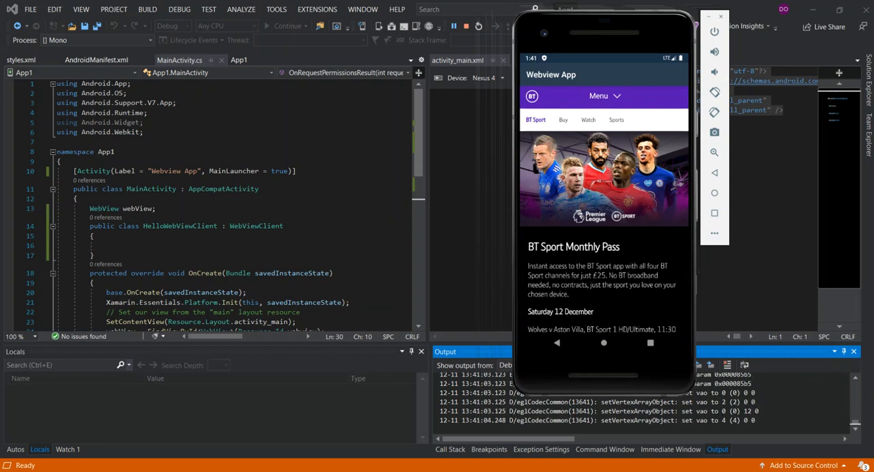